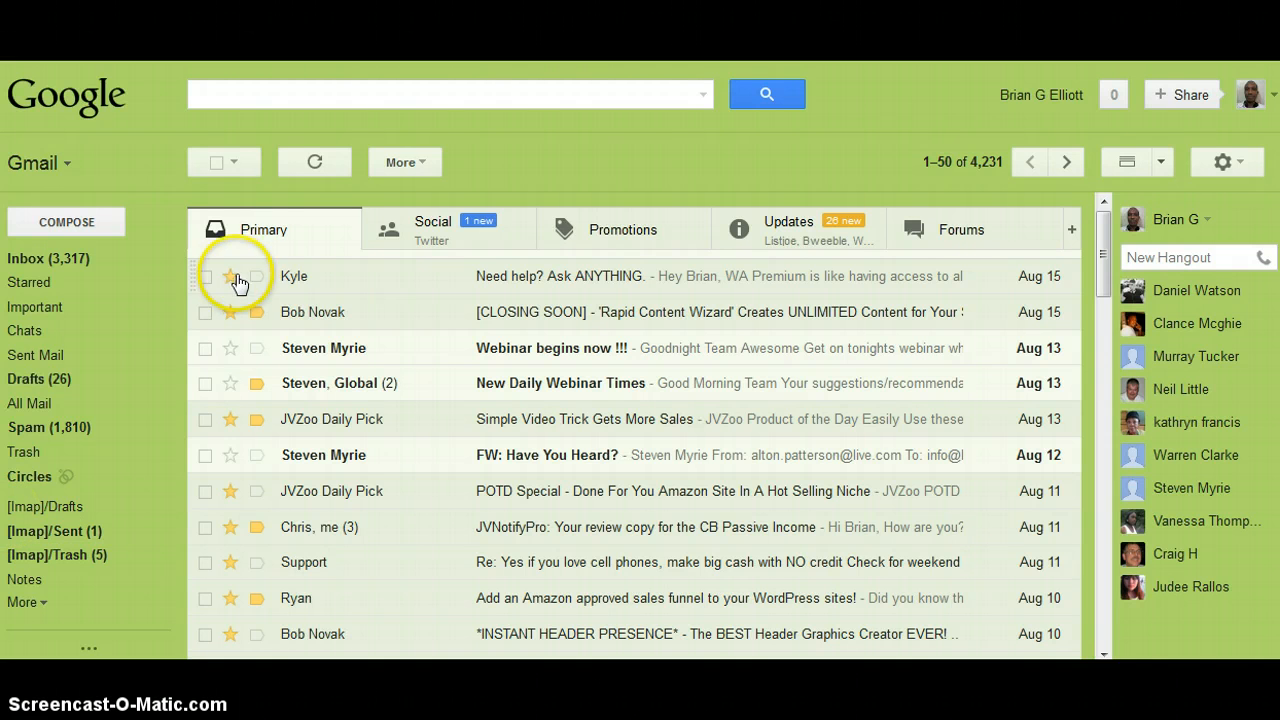
{"action": "mouse_move", "coordinate": [263, 235]}
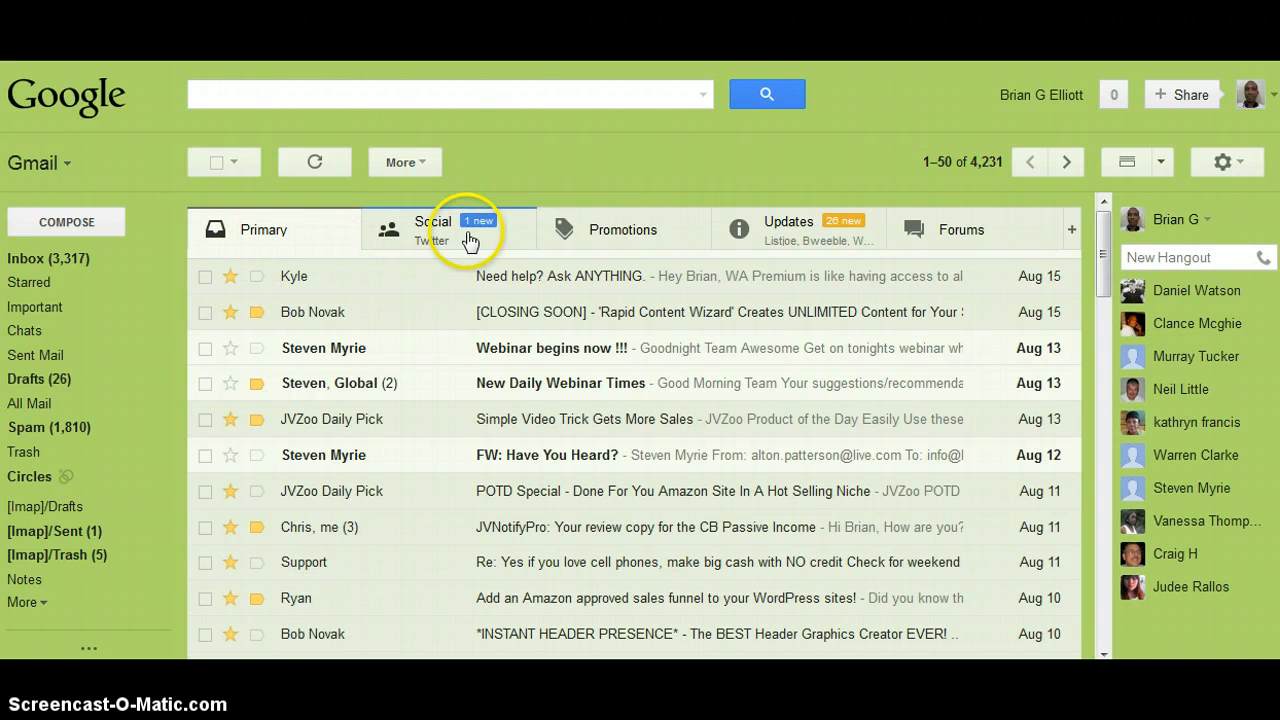
{"action": "mouse_move", "coordinate": [638, 238]}
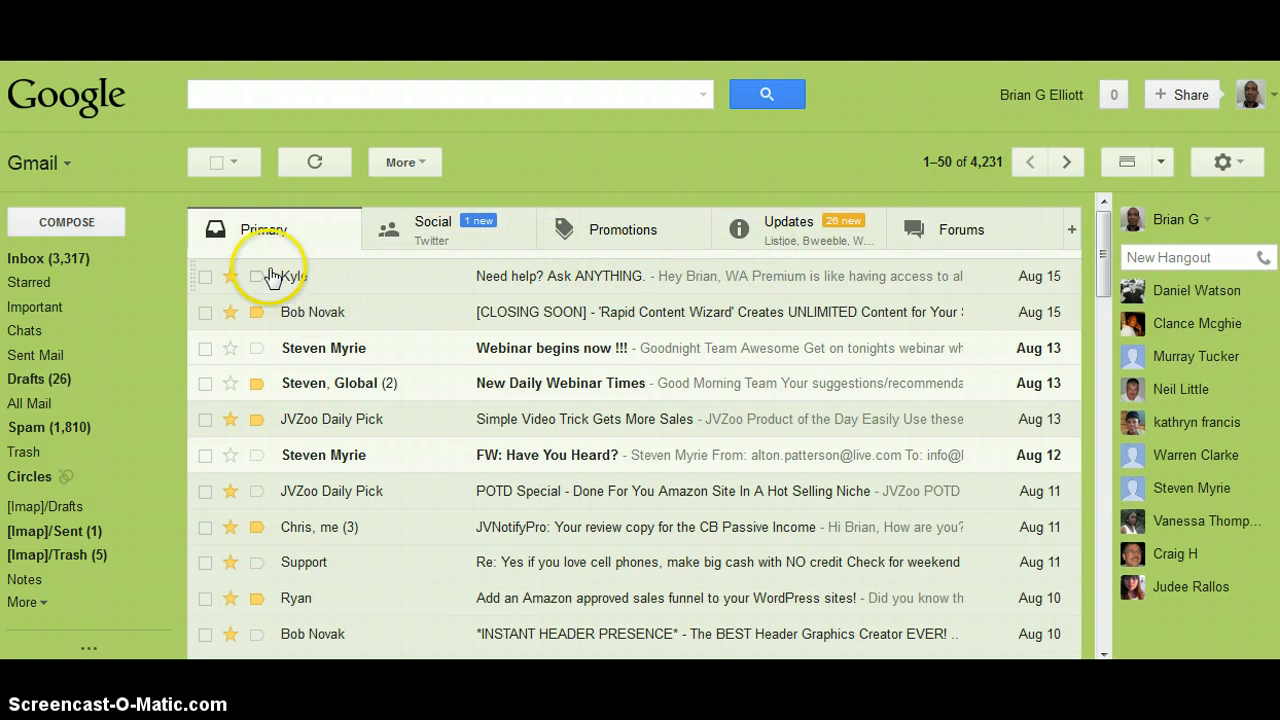
{"action": "mouse_move", "coordinate": [263, 230]}
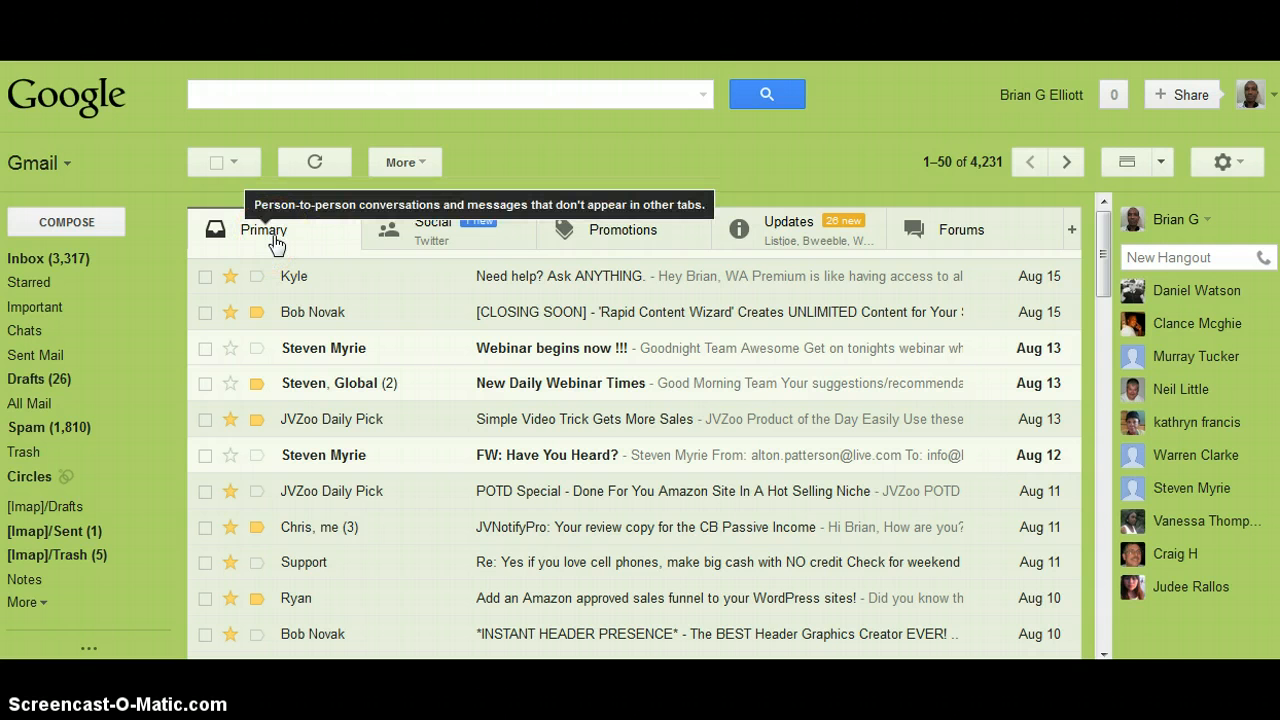
{"action": "mouse_move", "coordinate": [453, 238]}
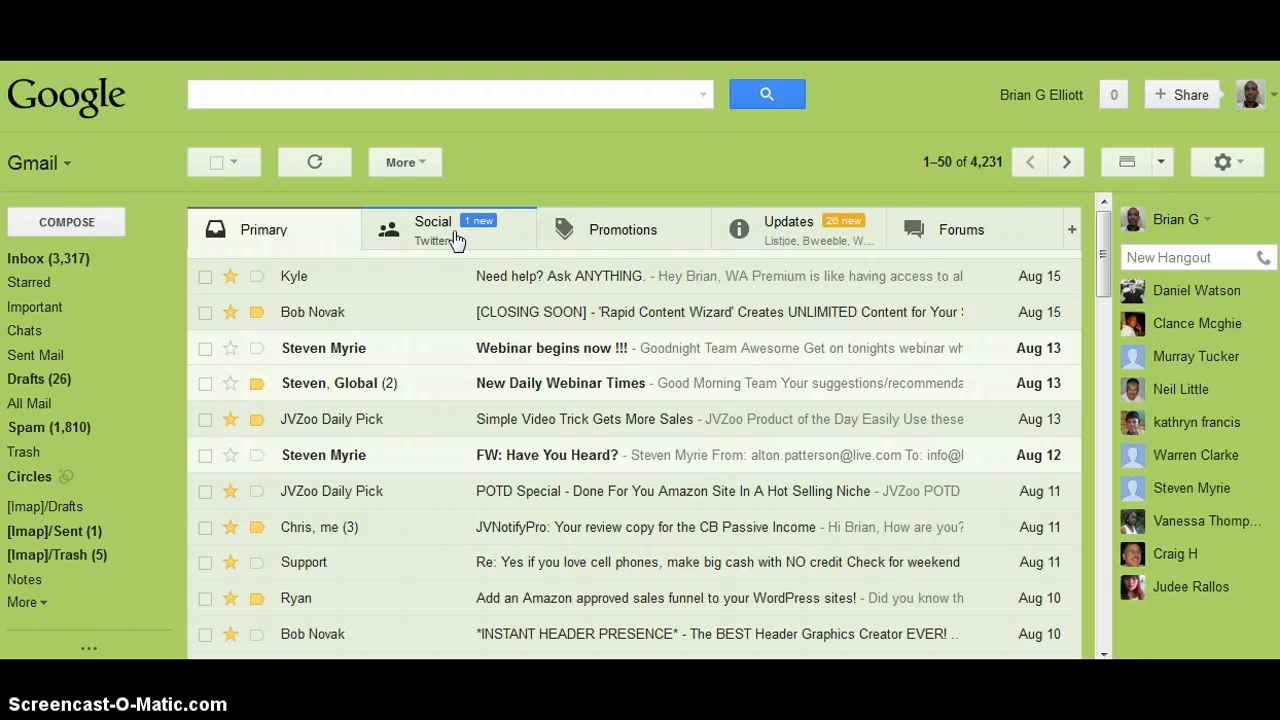
- Switch the inbox to the Social category to see Twitter and Google+ notifications
{"action": "left_click", "coordinate": [432, 229]}
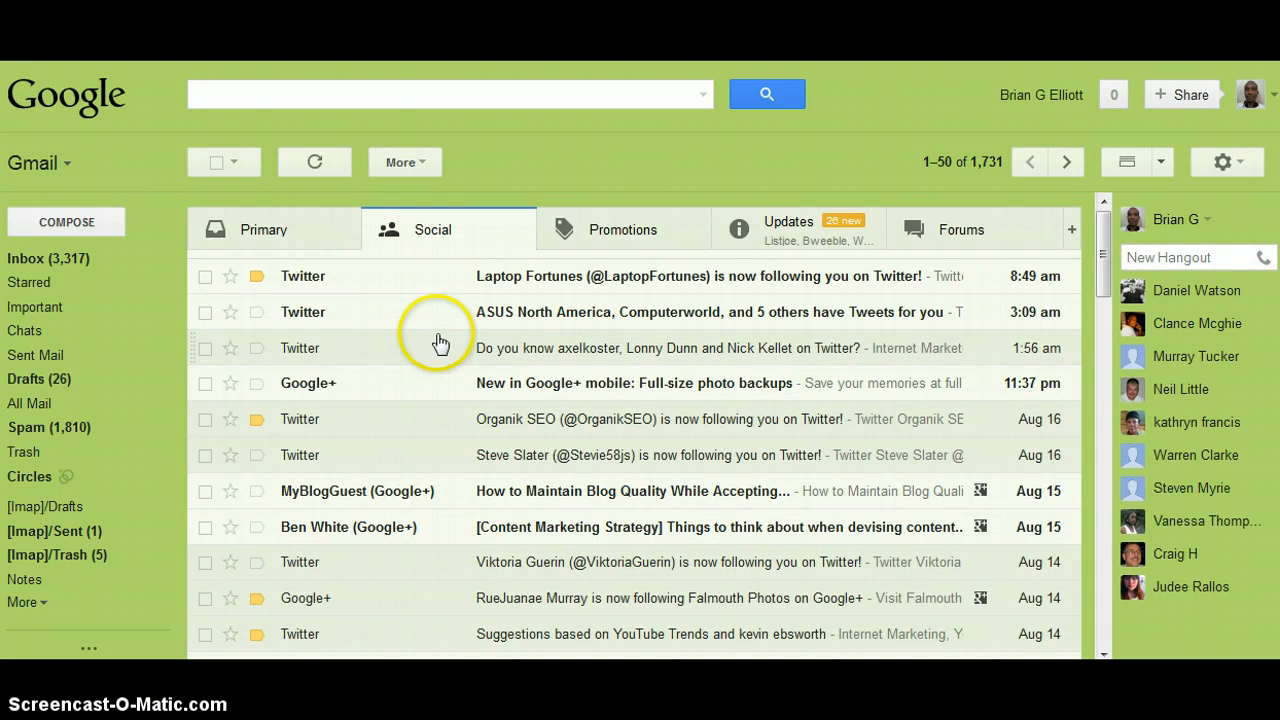
{"action": "mouse_move", "coordinate": [630, 235]}
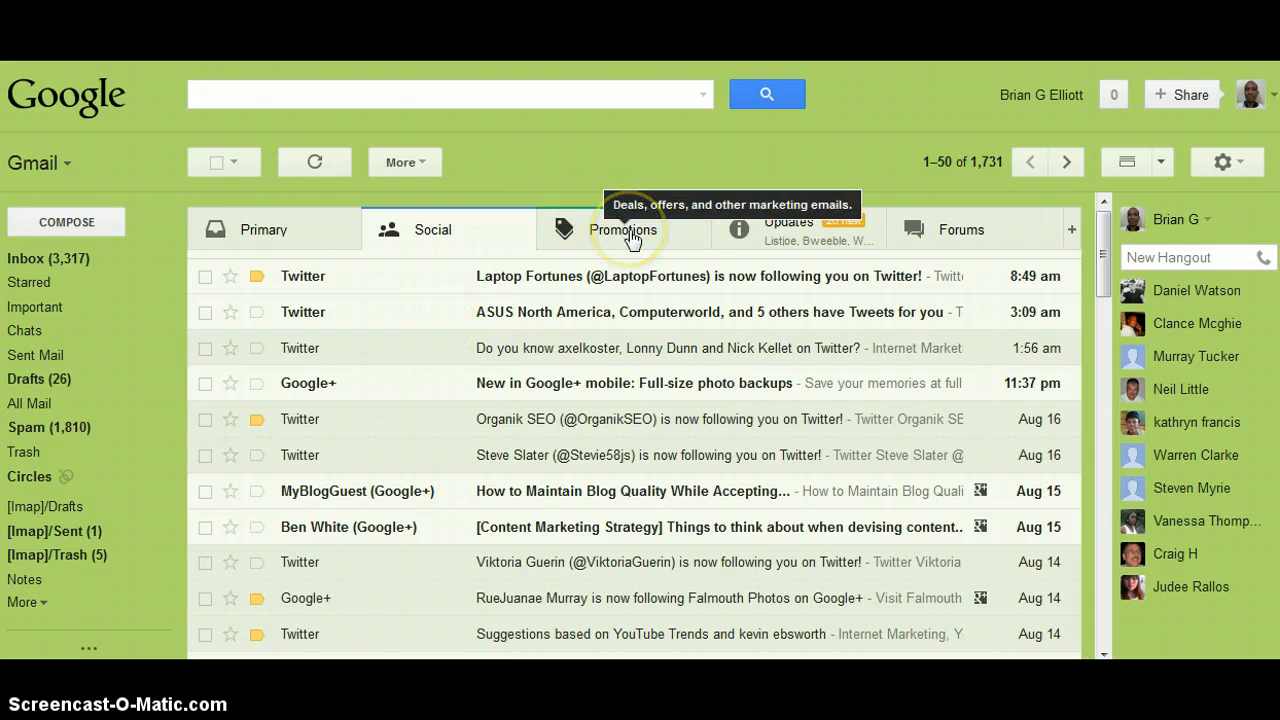
- Show the Promotions category with offers from JVZoo and Shawn and Koz
{"action": "left_click", "coordinate": [623, 229]}
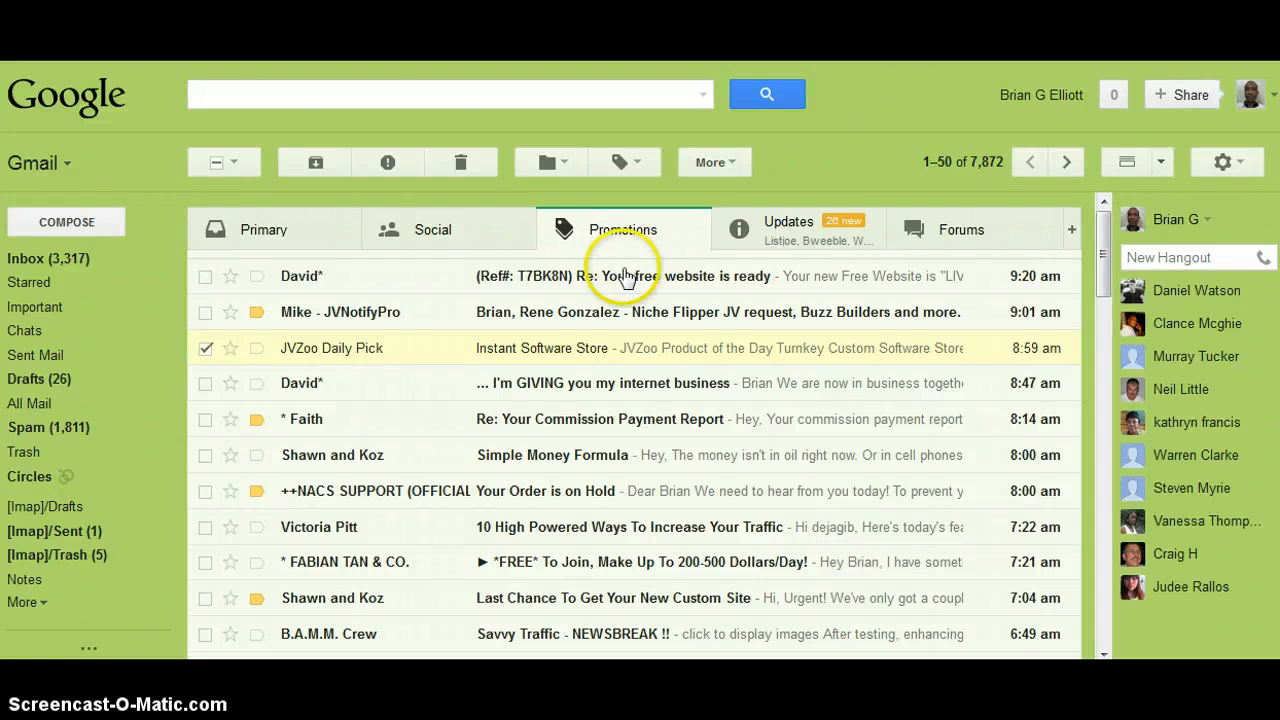
{"action": "mouse_move", "coordinate": [637, 355]}
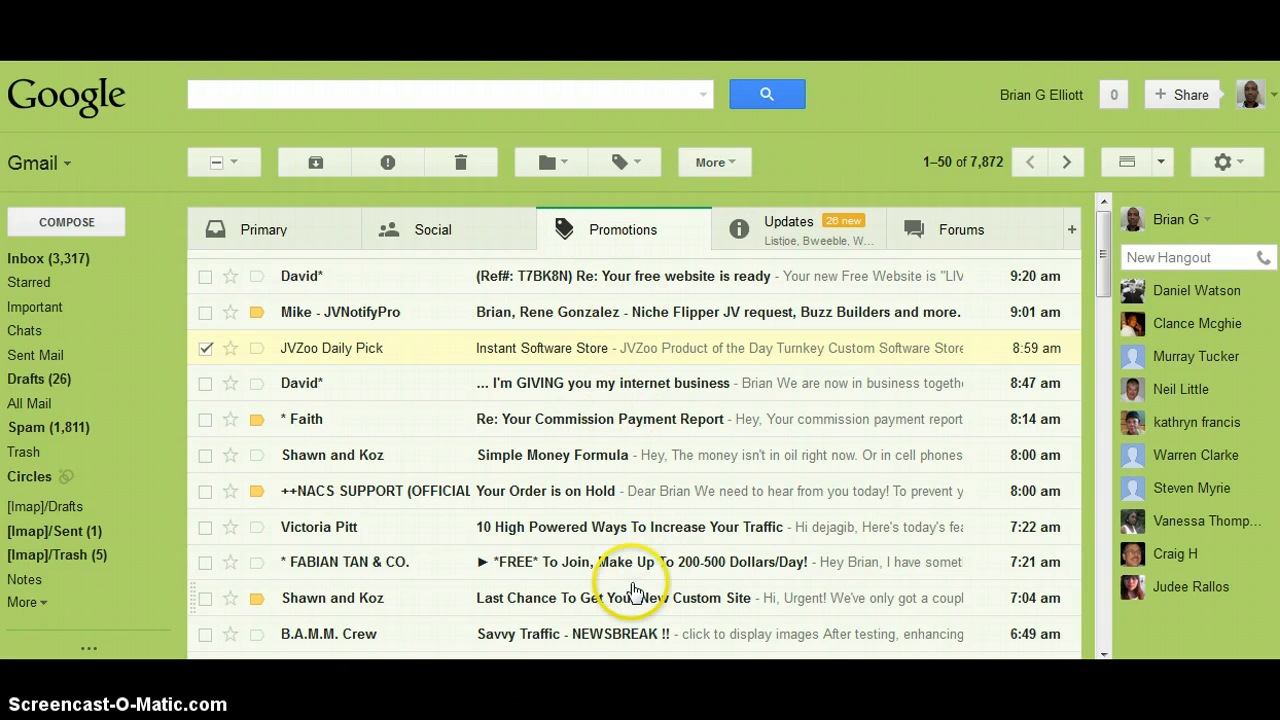
{"action": "mouse_move", "coordinate": [1078, 277]}
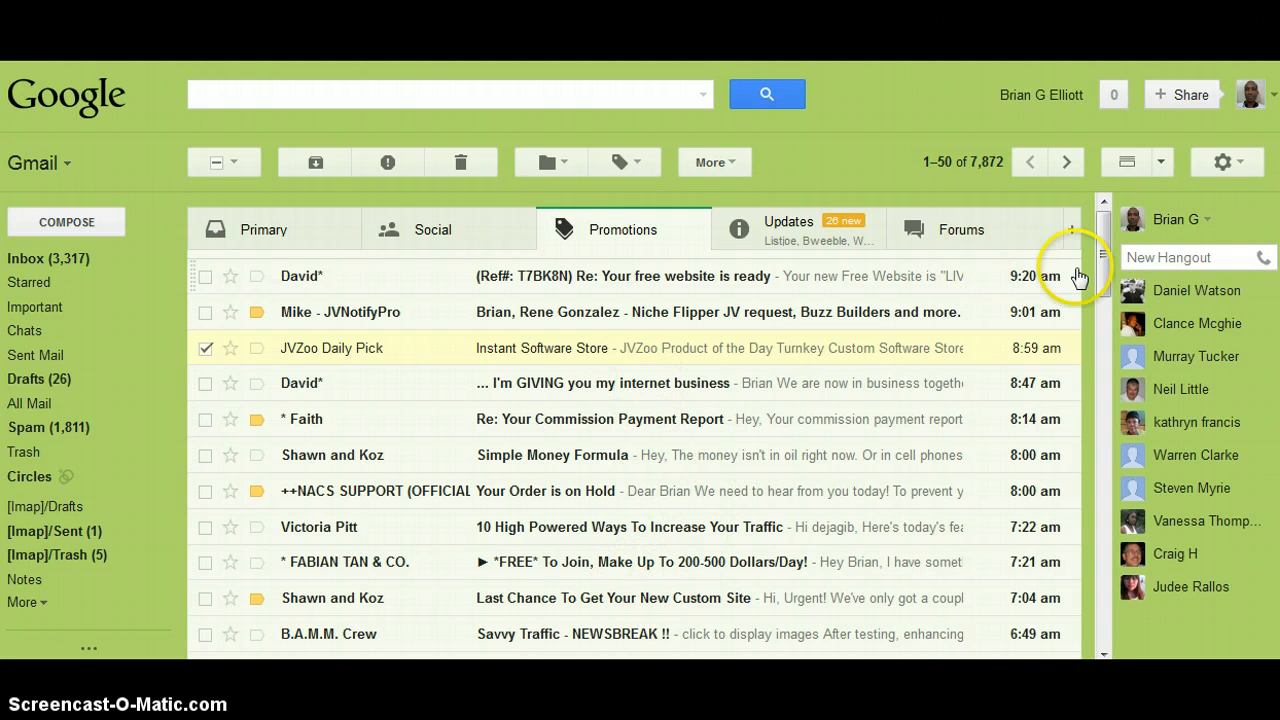
{"action": "mouse_move", "coordinate": [832, 414]}
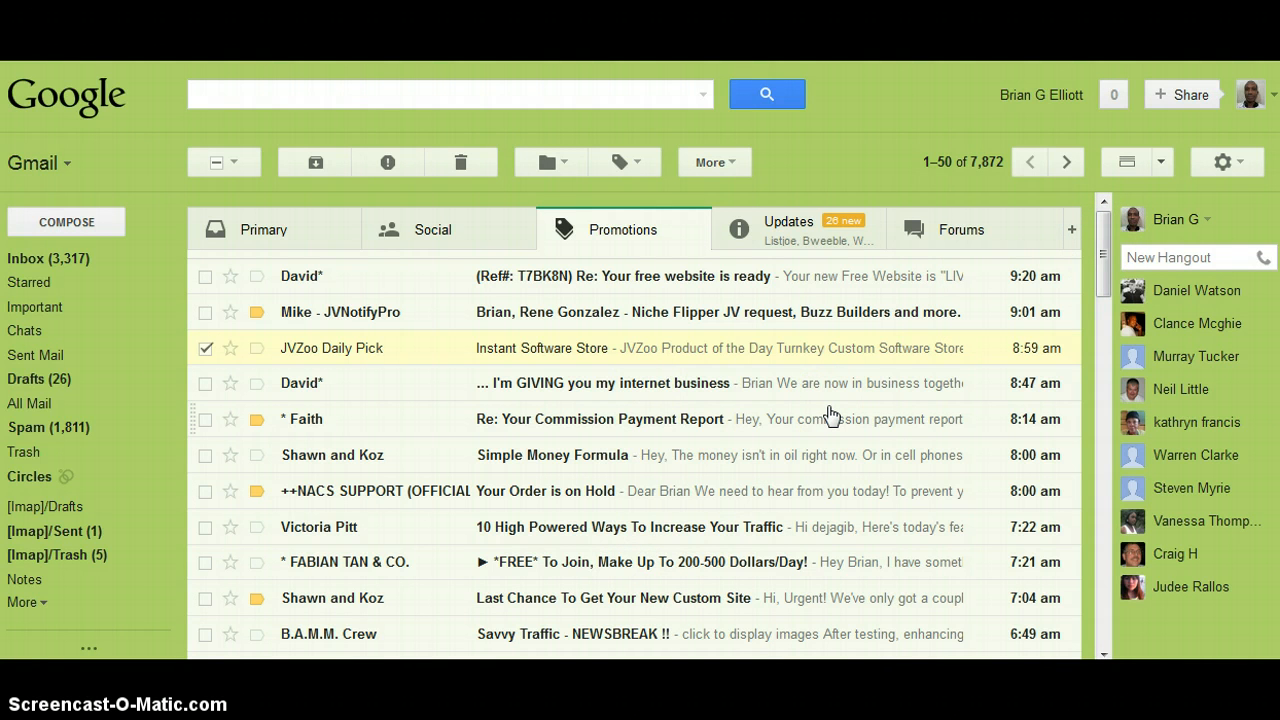
{"action": "mouse_move", "coordinate": [712, 398]}
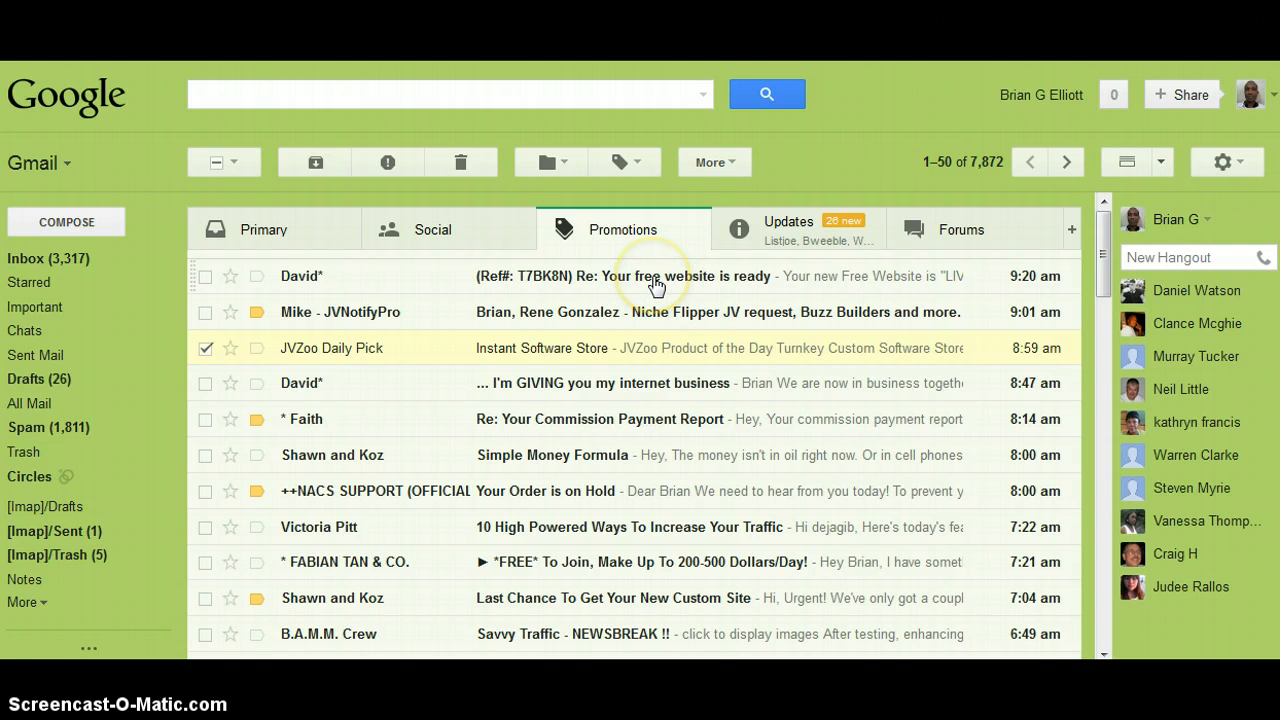
{"action": "mouse_move", "coordinate": [785, 235]}
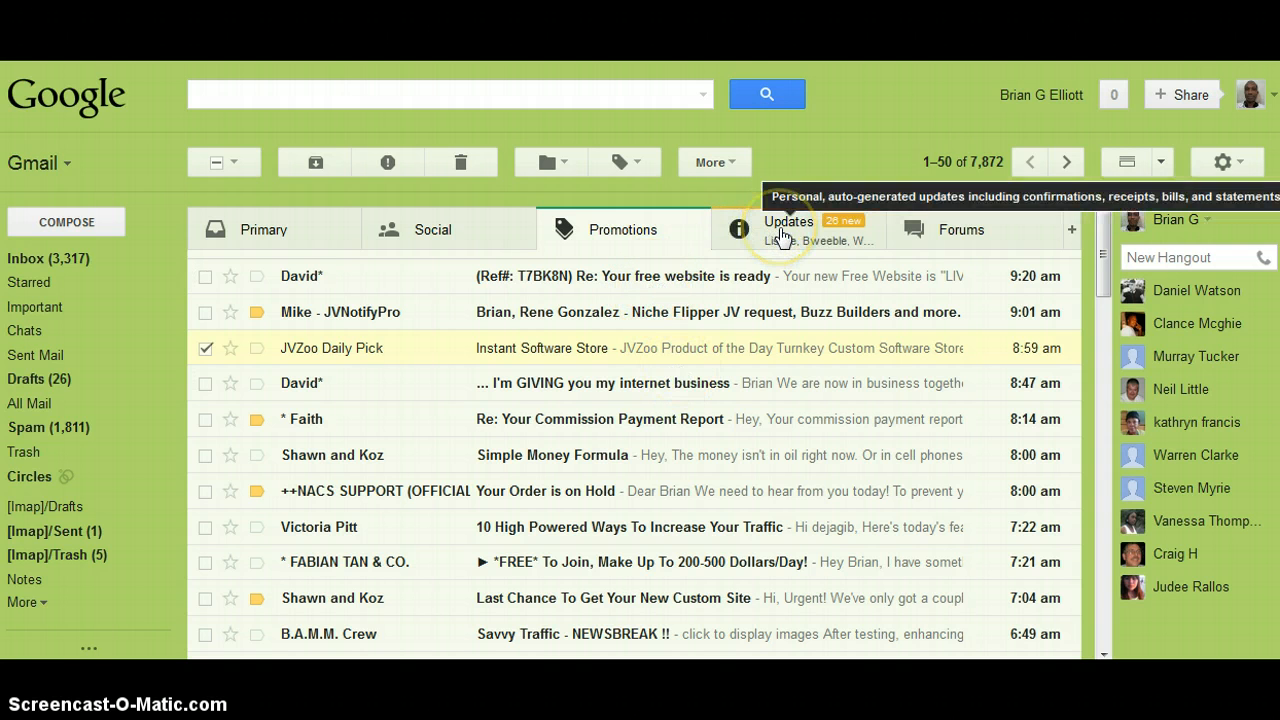
- Look through the Updates and Forums categories, then go back to Primary
{"action": "left_click", "coordinate": [788, 229]}
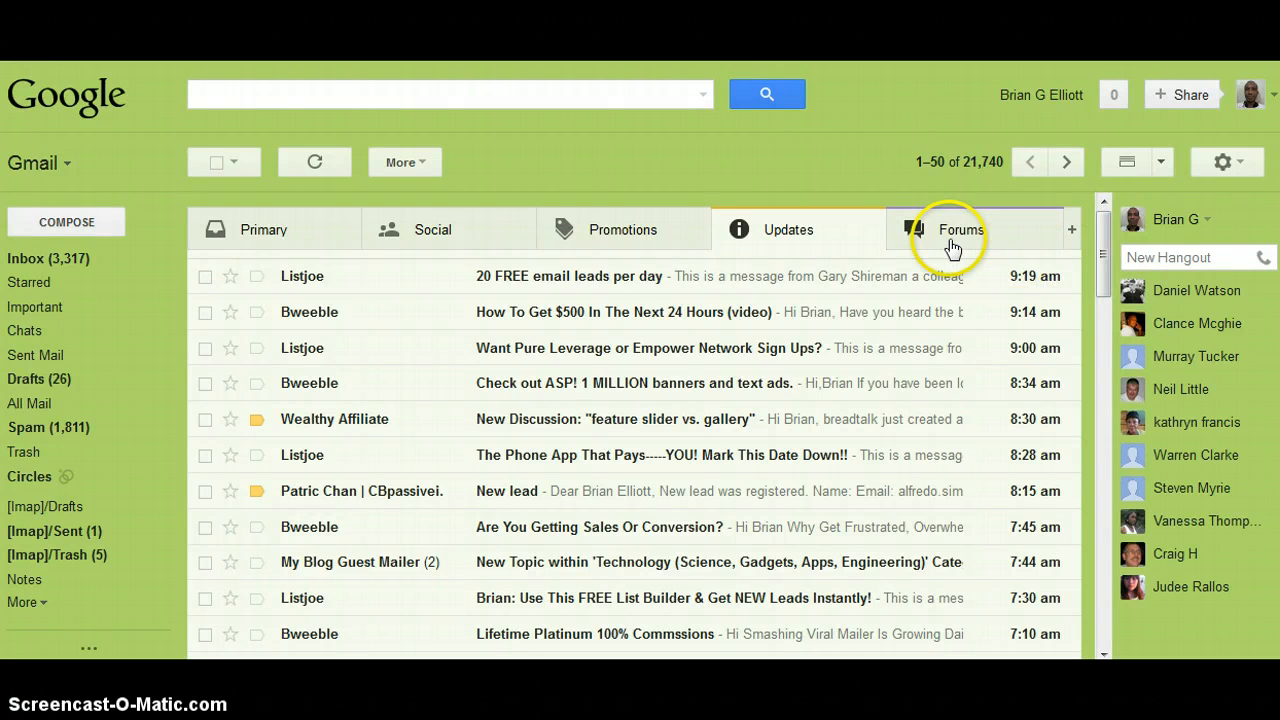
{"action": "left_click", "coordinate": [960, 229]}
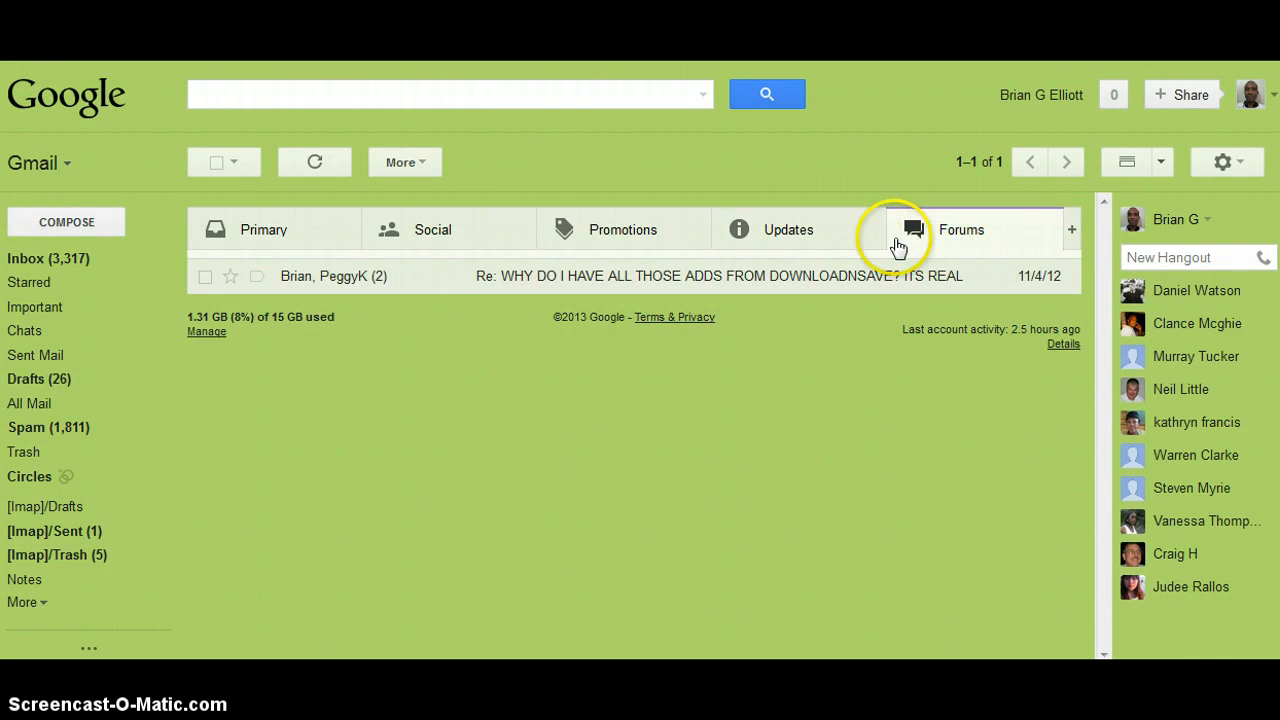
{"action": "mouse_move", "coordinate": [263, 230]}
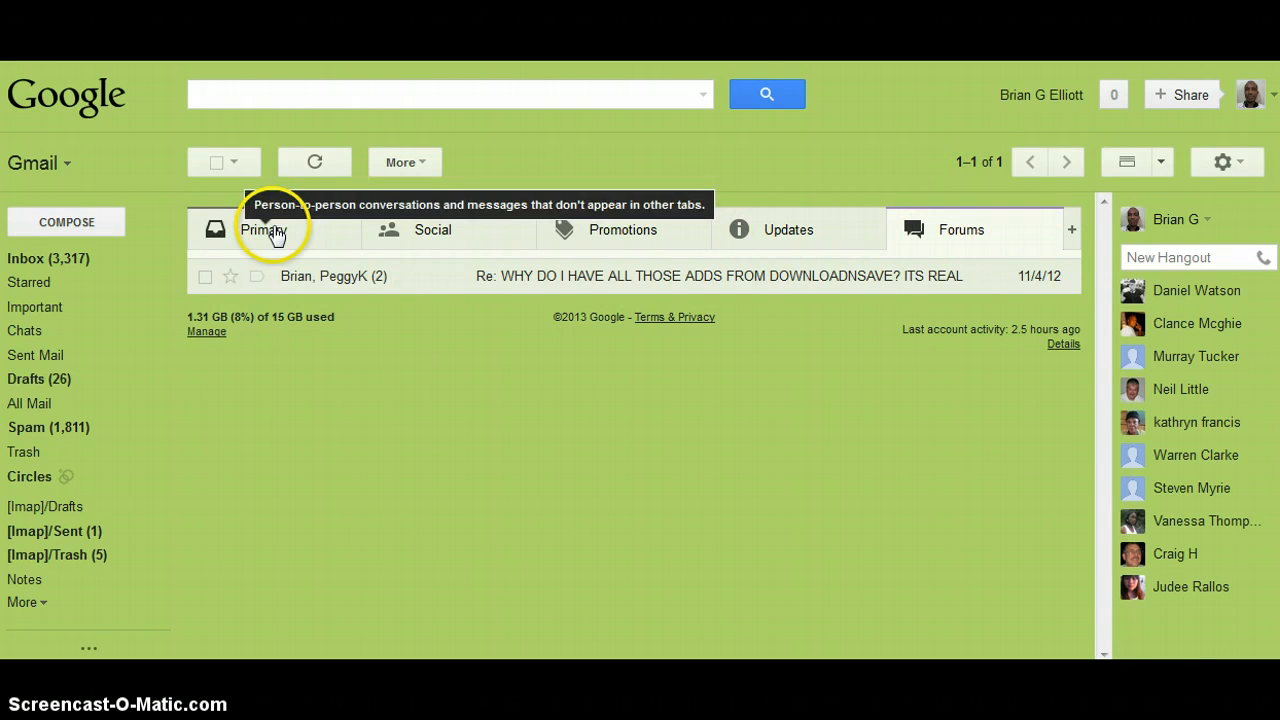
{"action": "left_click", "coordinate": [263, 229]}
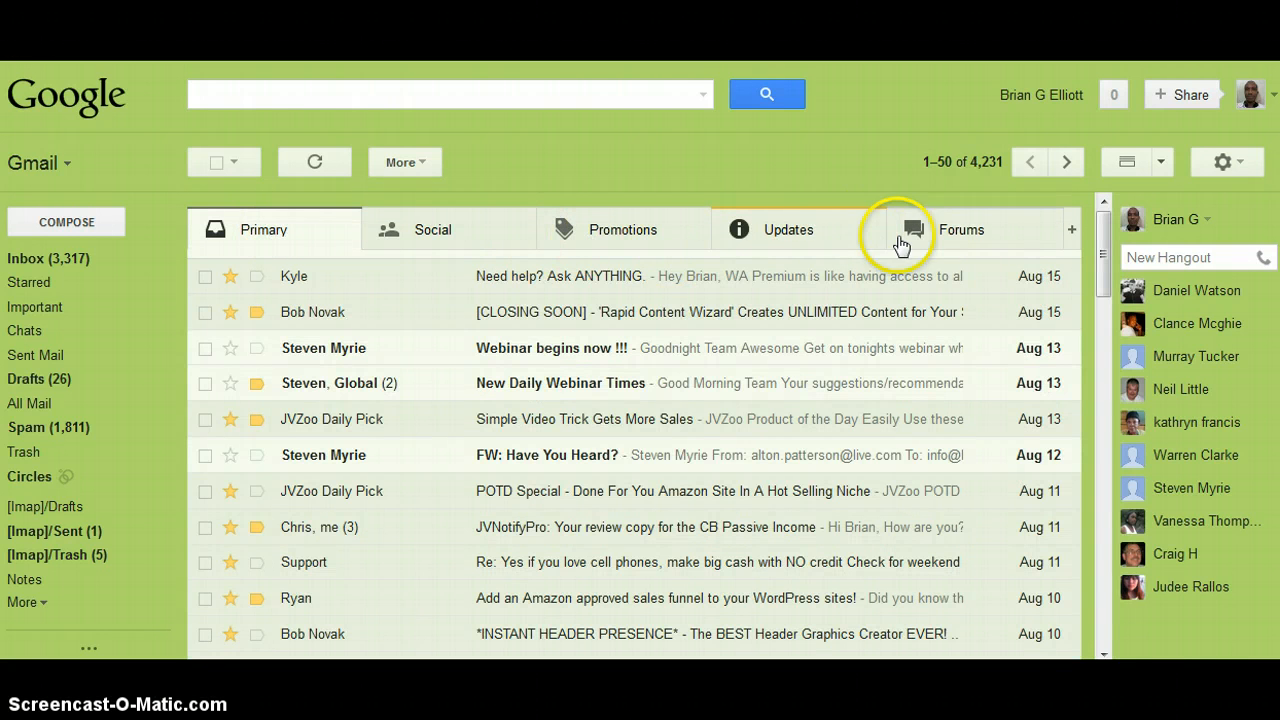
{"action": "left_click", "coordinate": [960, 229]}
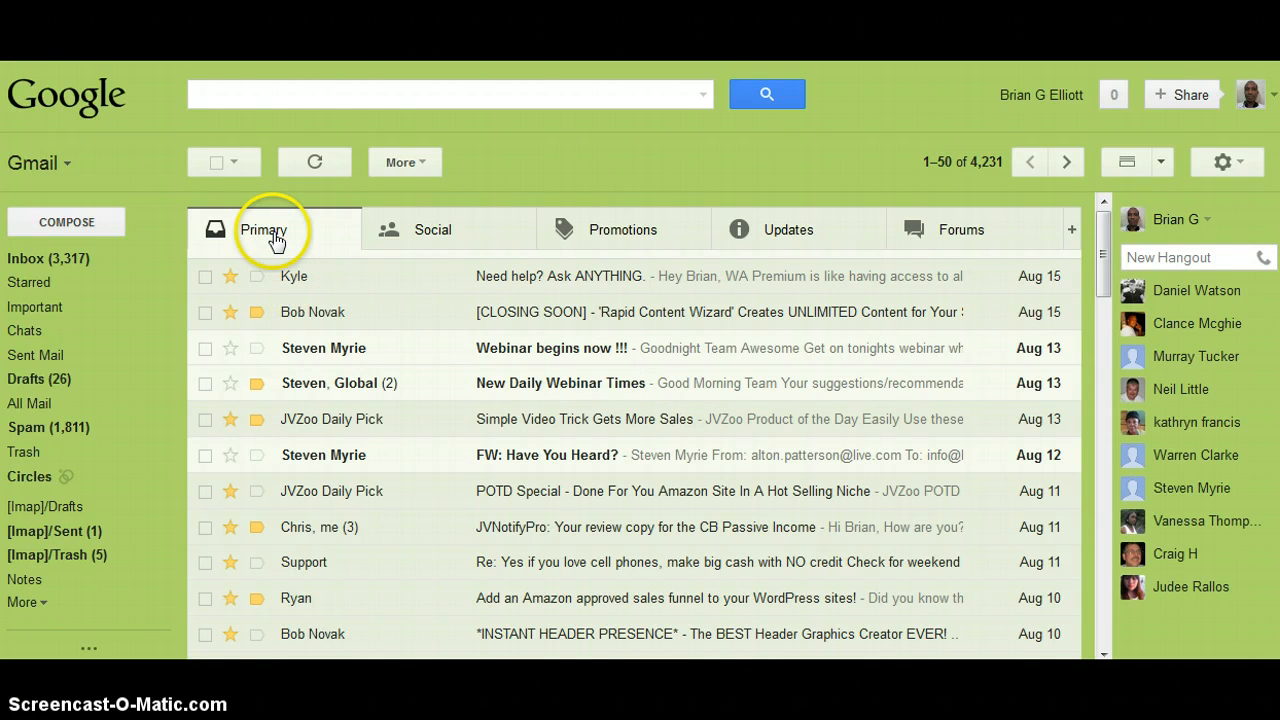
{"action": "mouse_move", "coordinate": [264, 231]}
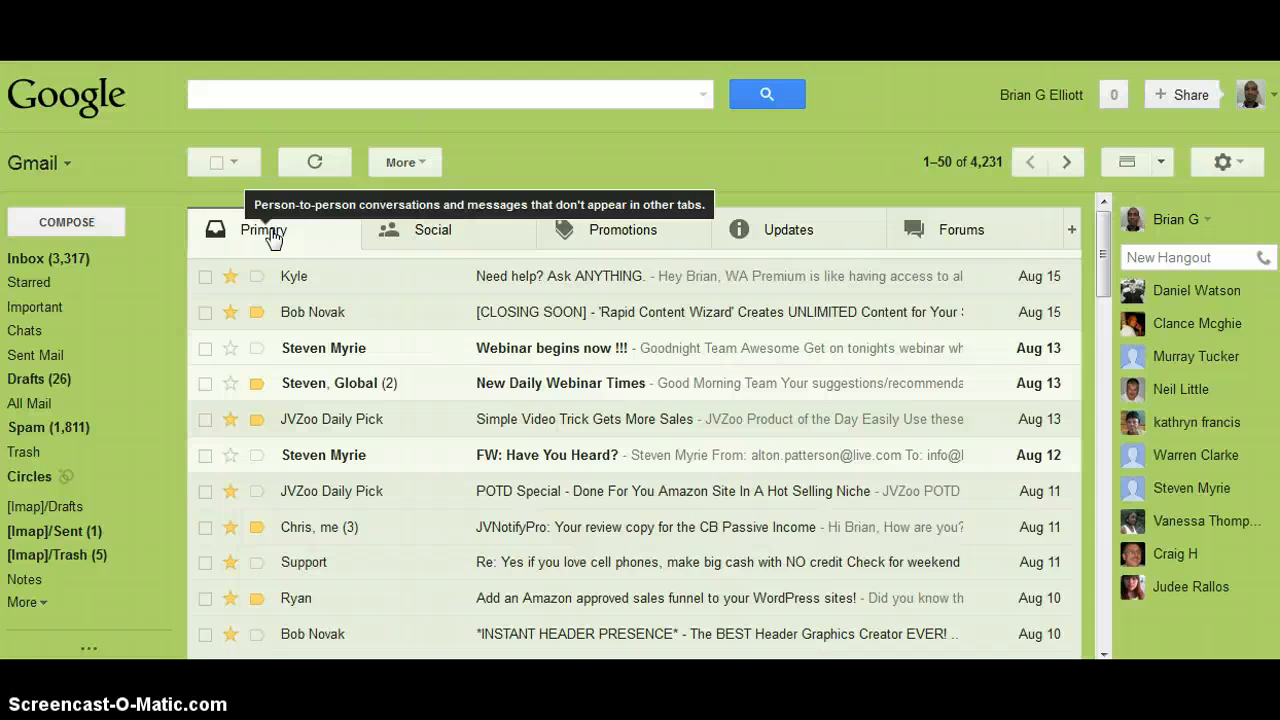
{"action": "mouse_move", "coordinate": [372, 250]}
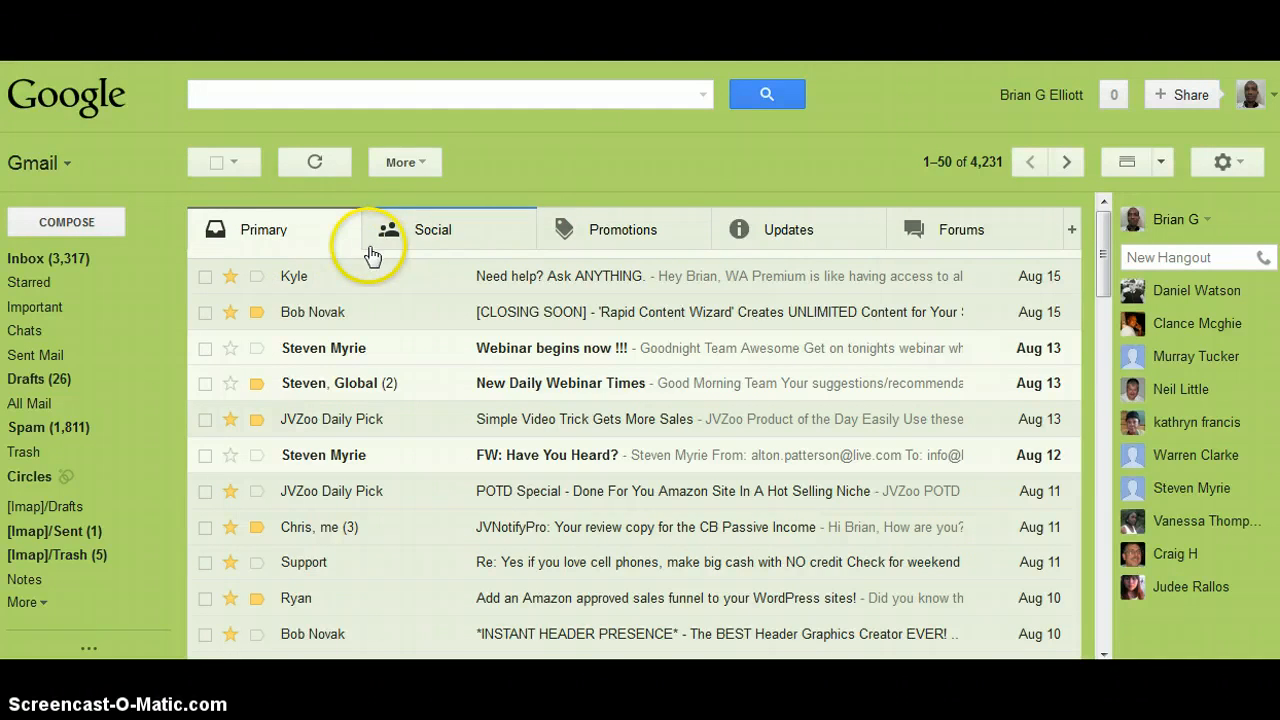
{"action": "mouse_move", "coordinate": [697, 152]}
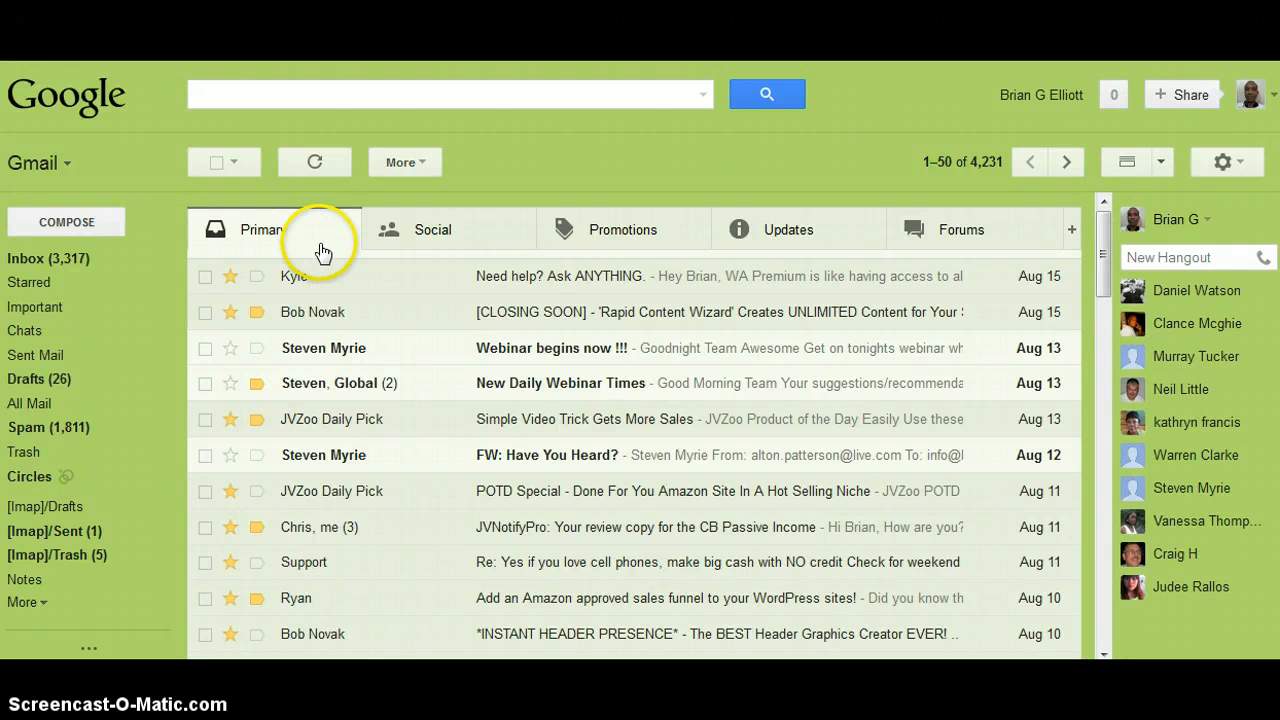
{"action": "mouse_move", "coordinate": [697, 162]}
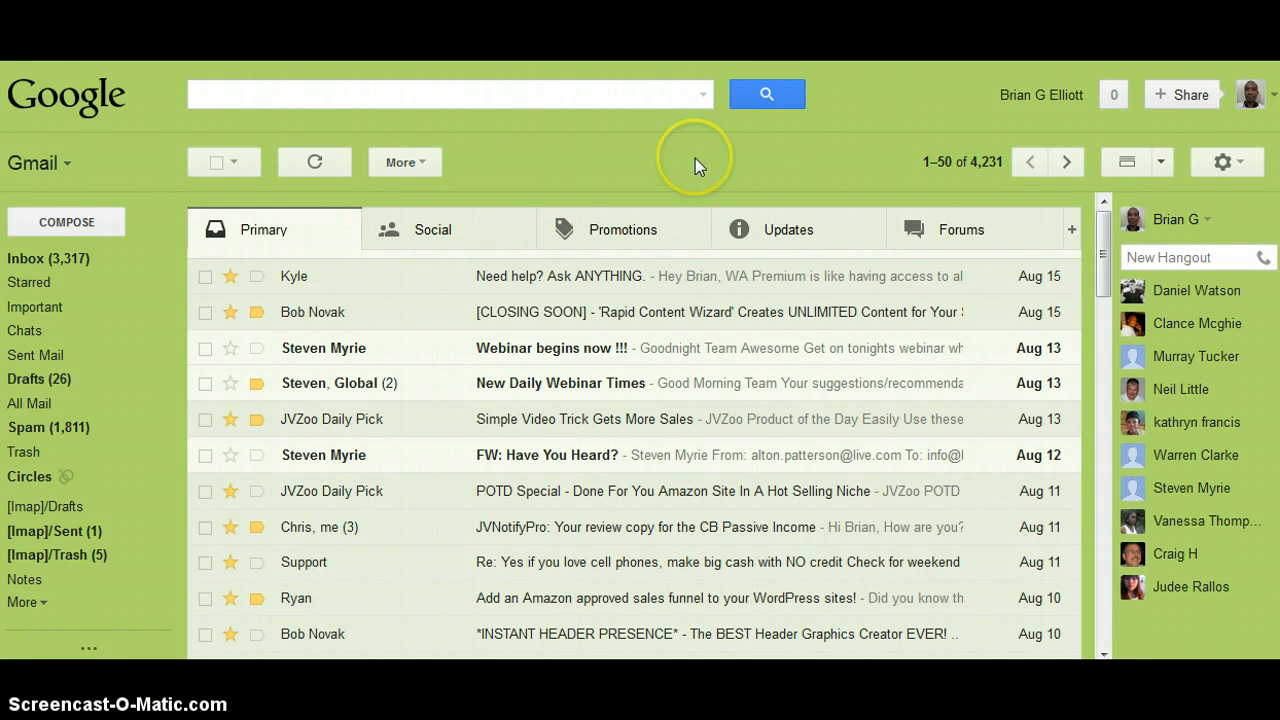
{"action": "mouse_move", "coordinate": [698, 166]}
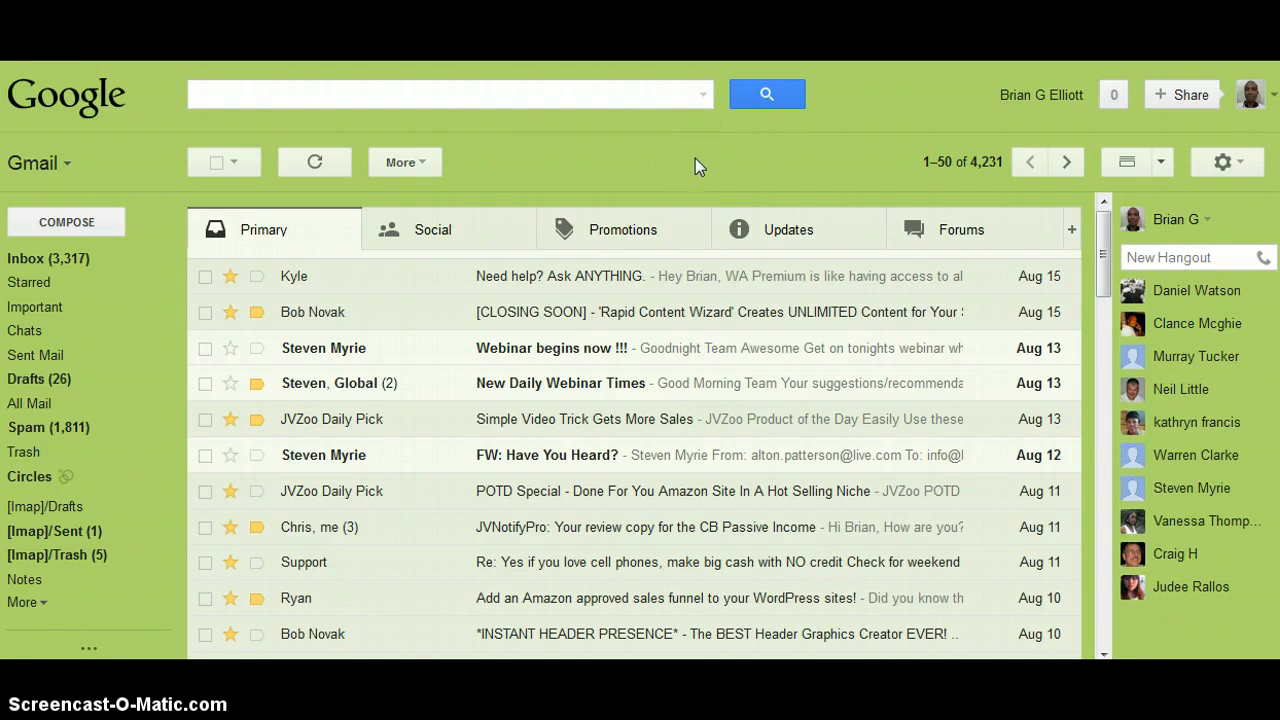
{"action": "mouse_move", "coordinate": [1222, 162]}
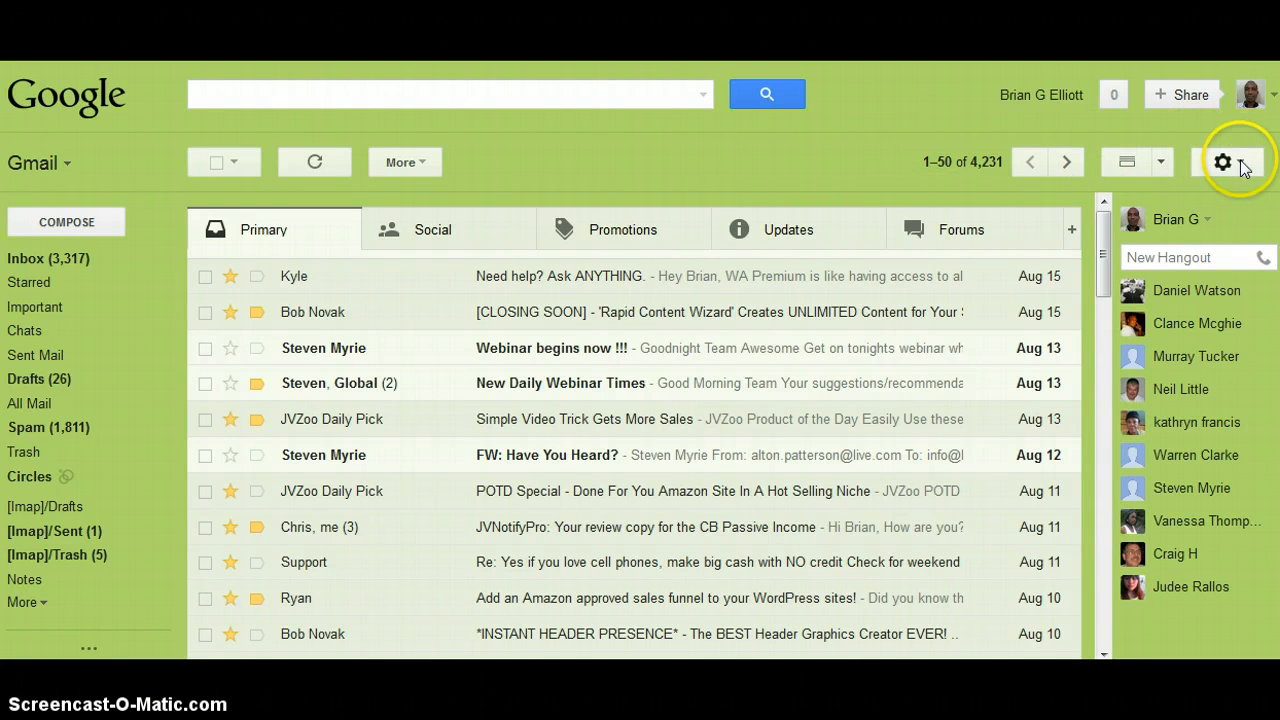
- Go to Settings from the gear menu and show the Filters list
{"action": "left_click", "coordinate": [1222, 162]}
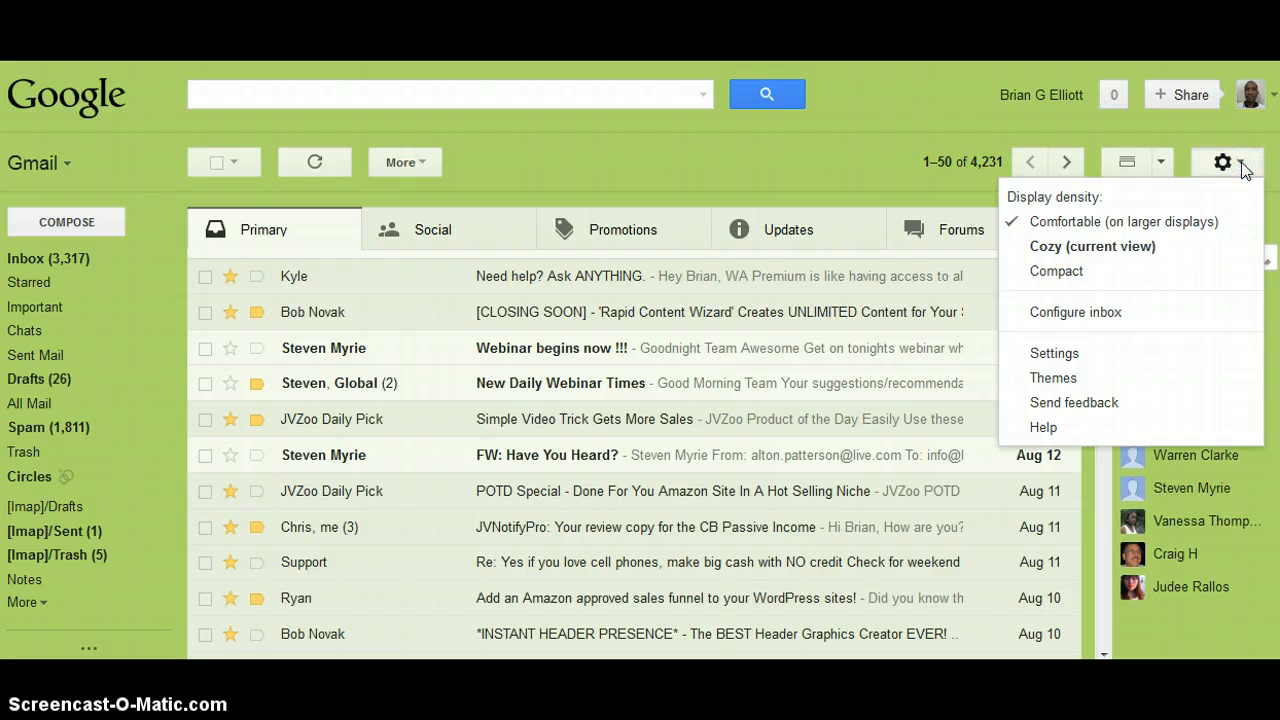
{"action": "mouse_move", "coordinate": [1054, 353]}
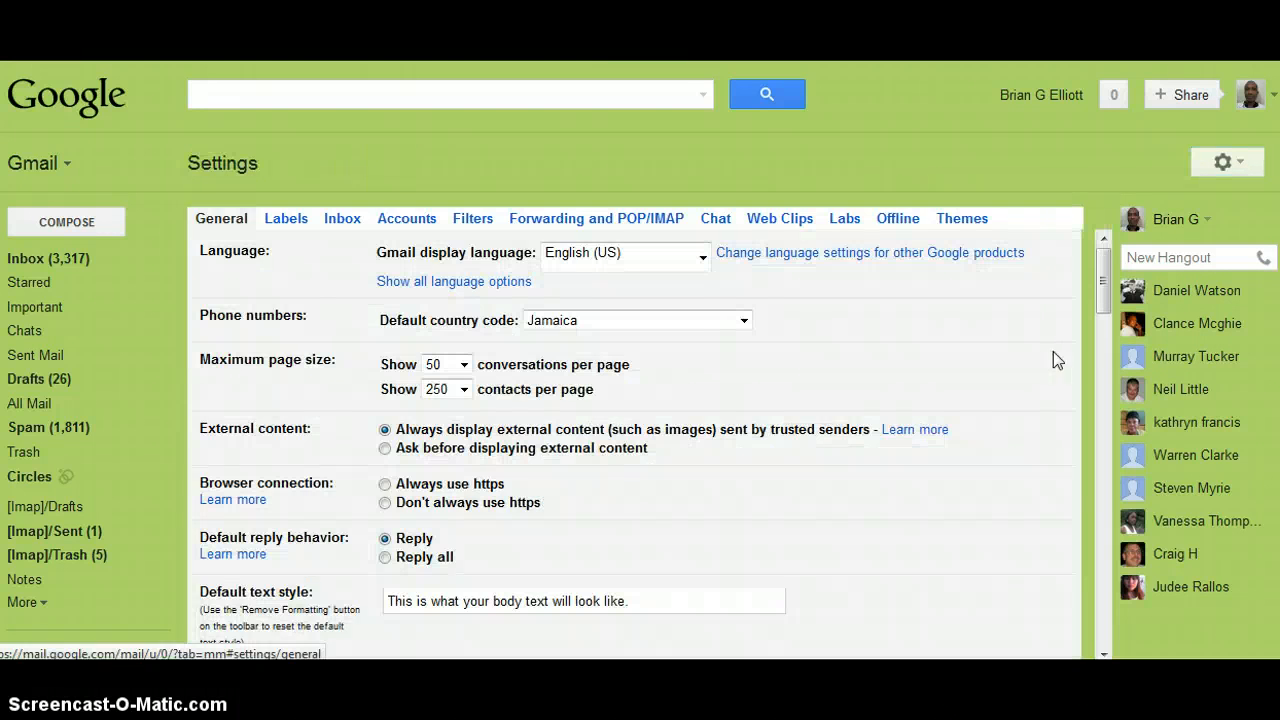
{"action": "left_click", "coordinate": [472, 218]}
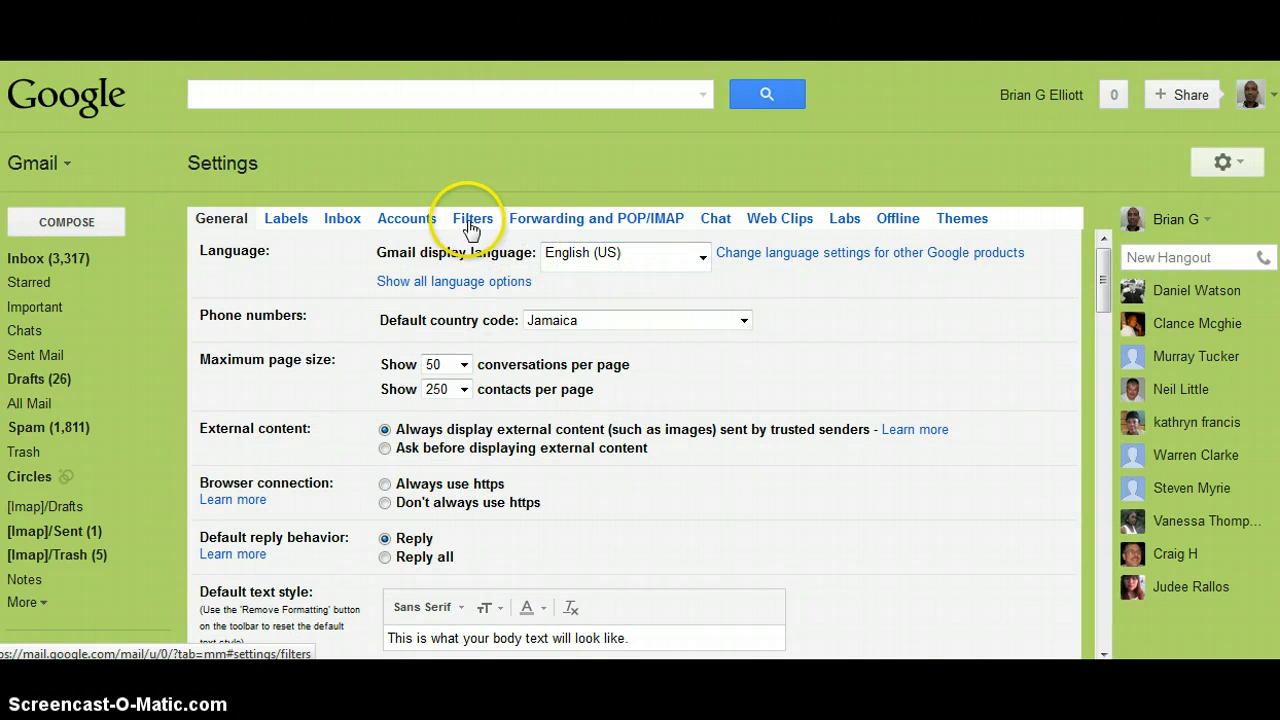
{"action": "left_click", "coordinate": [472, 218]}
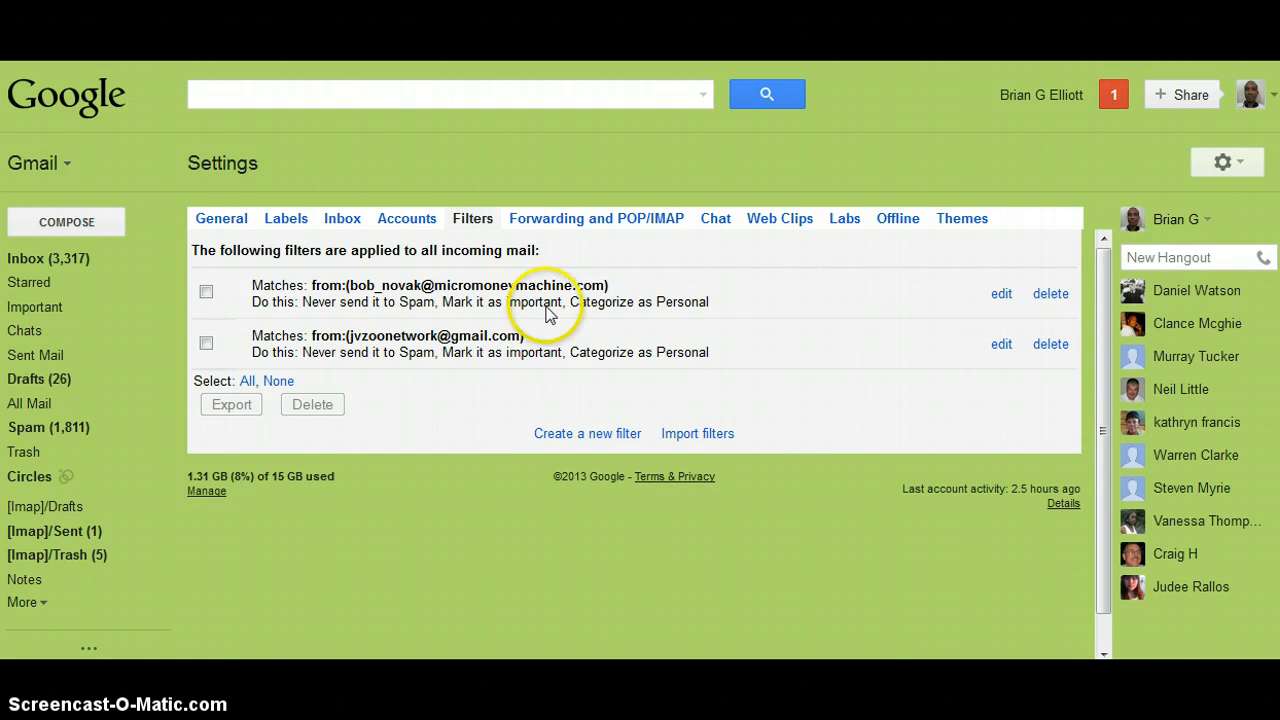
{"action": "mouse_move", "coordinate": [560, 386]}
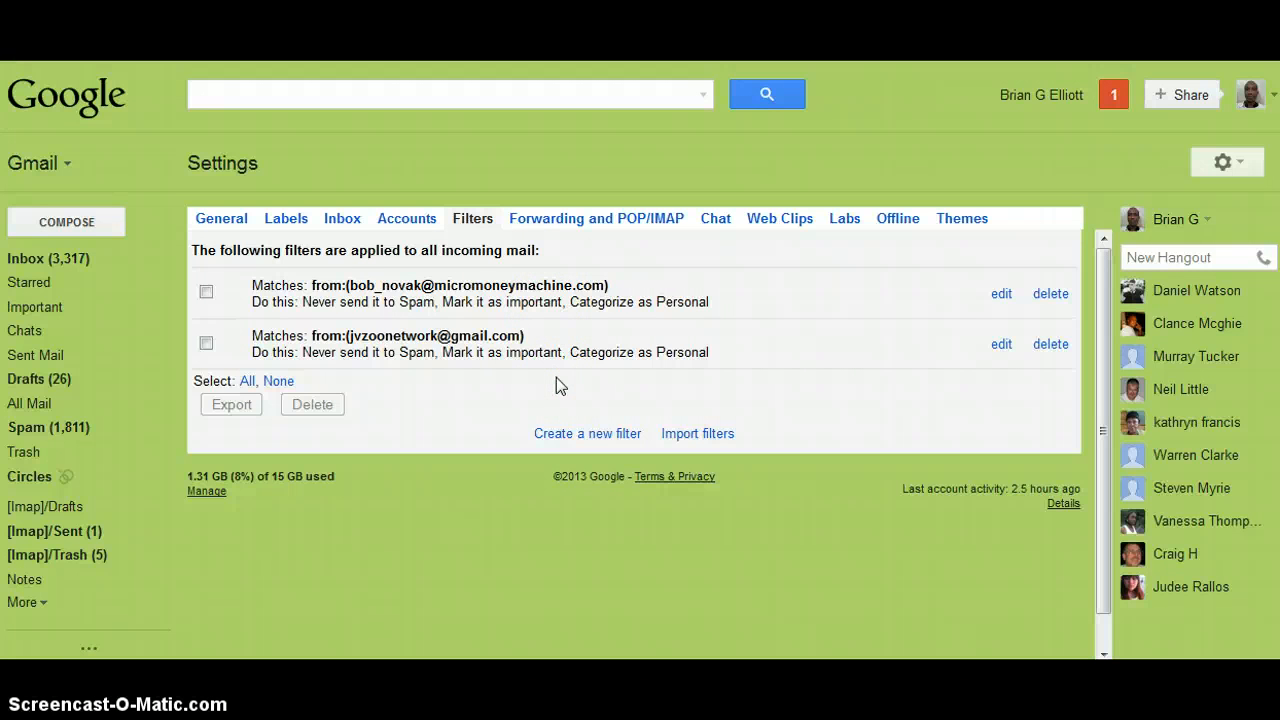
{"action": "mouse_move", "coordinate": [587, 433]}
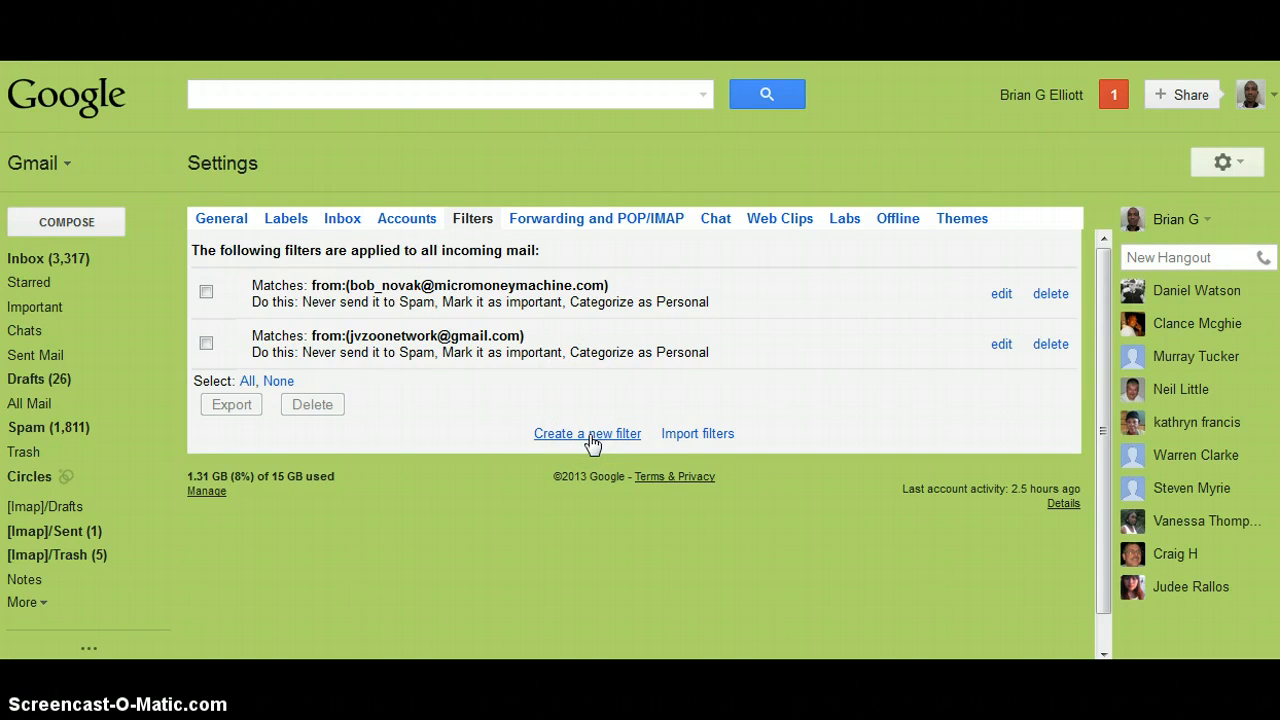
{"action": "left_click", "coordinate": [587, 433]}
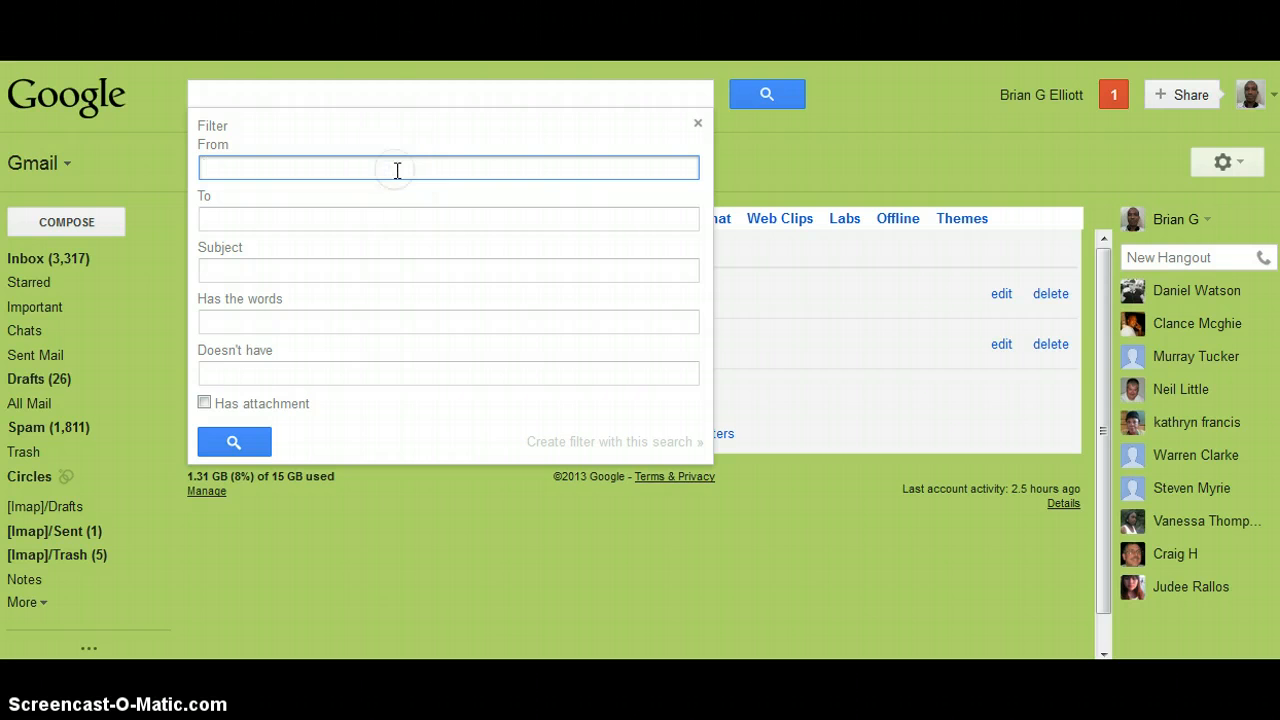
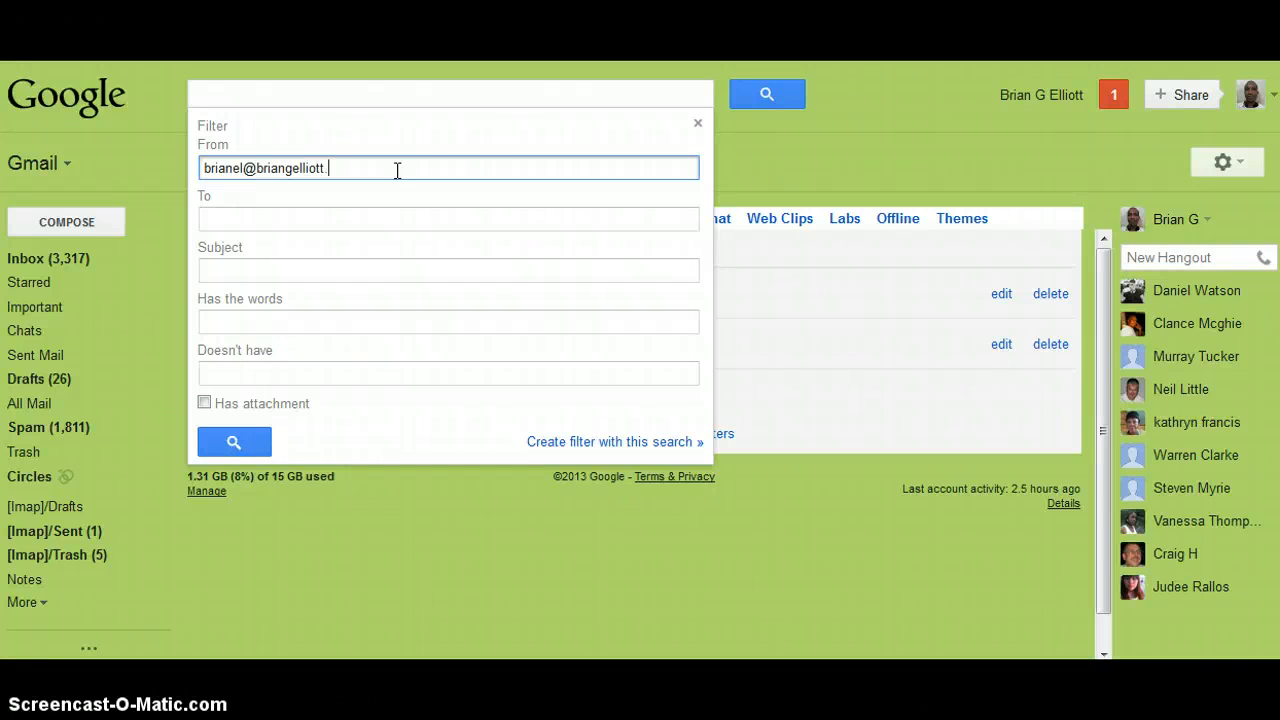
- Complete the sender address with '.com' and build a filter from that search
{"action": "type", "text": "com"}
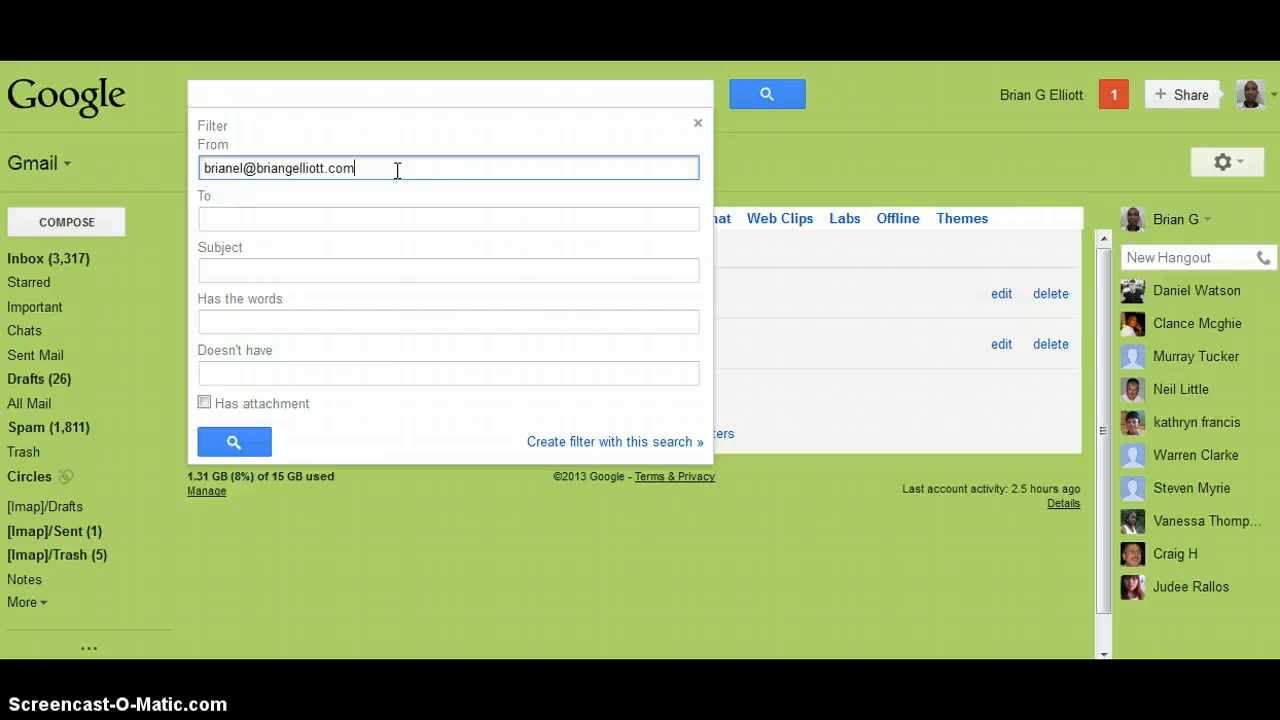
{"action": "mouse_move", "coordinate": [371, 262]}
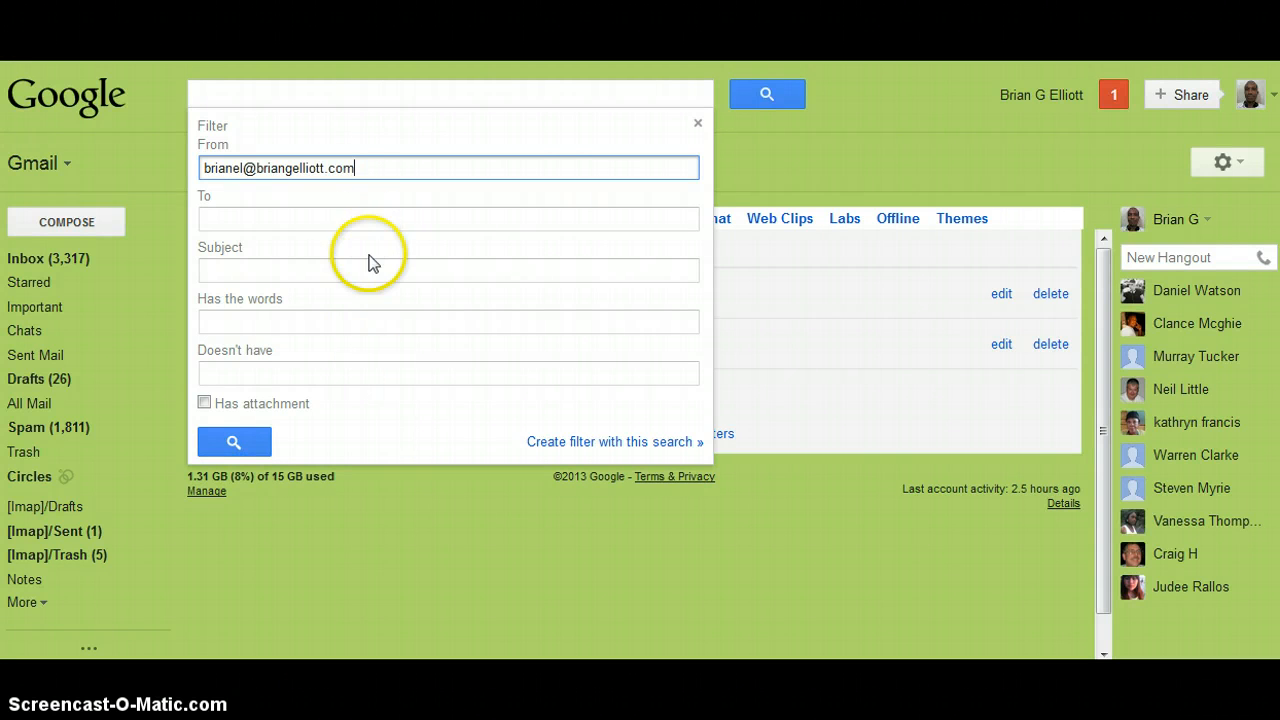
{"action": "mouse_move", "coordinate": [401, 375]}
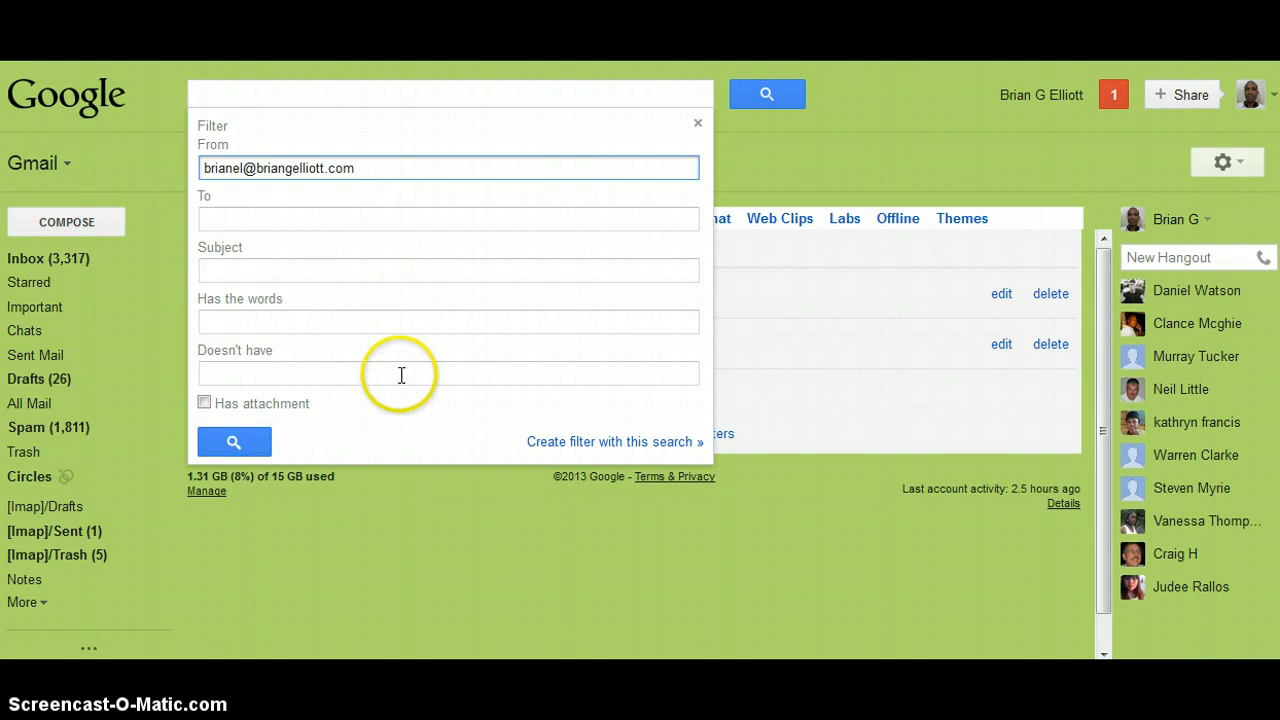
{"action": "mouse_move", "coordinate": [592, 448]}
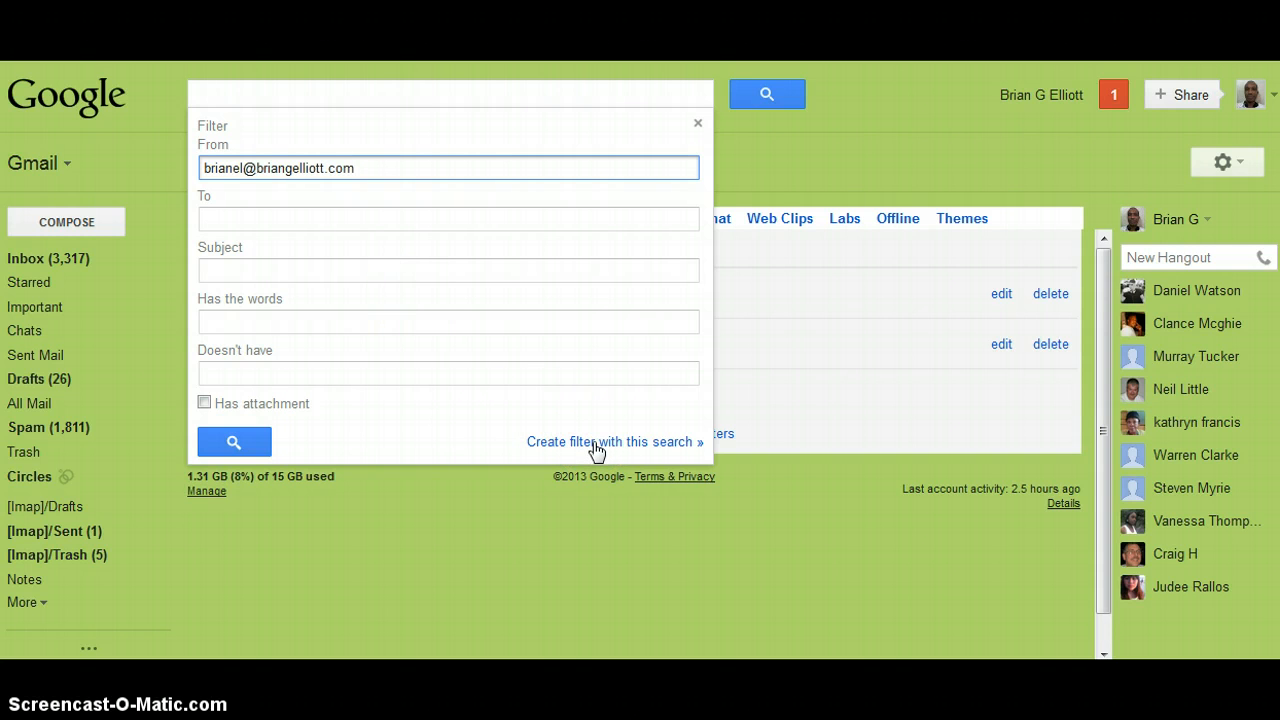
{"action": "left_click", "coordinate": [611, 441]}
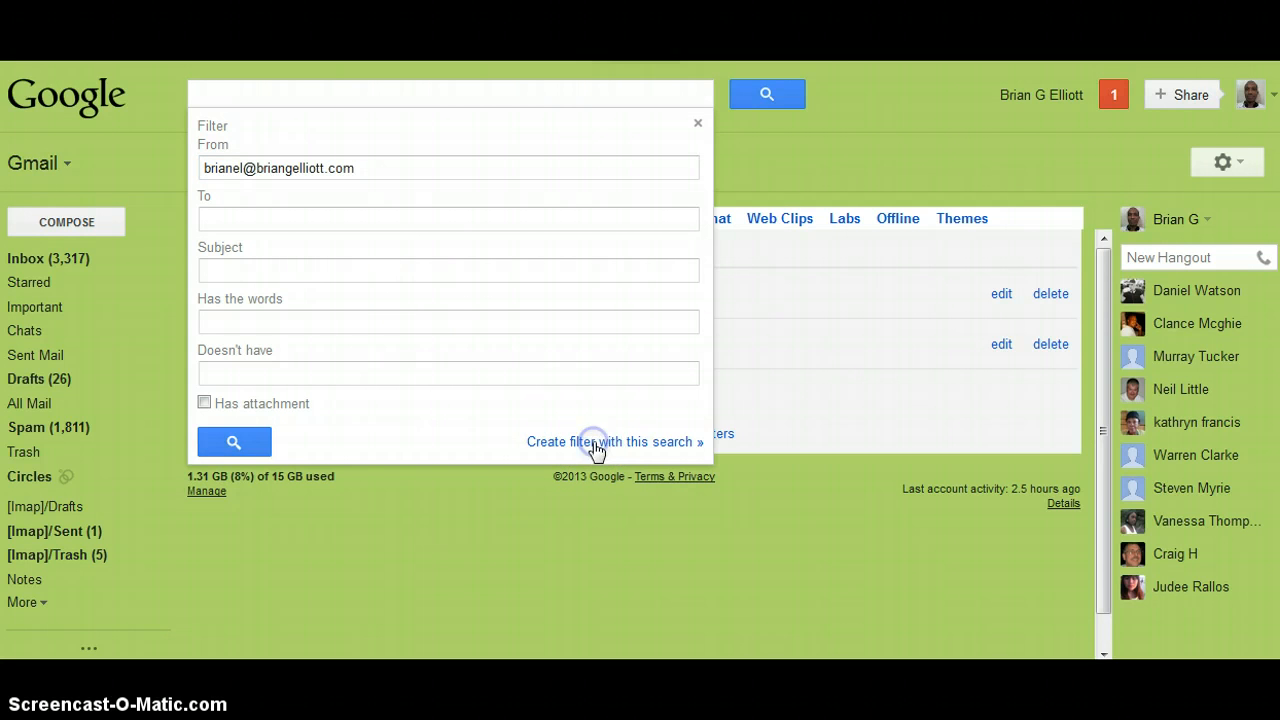
- Make the filter never send to Spam, always mark important, categorize as Personal, and save it
{"action": "left_click", "coordinate": [610, 441]}
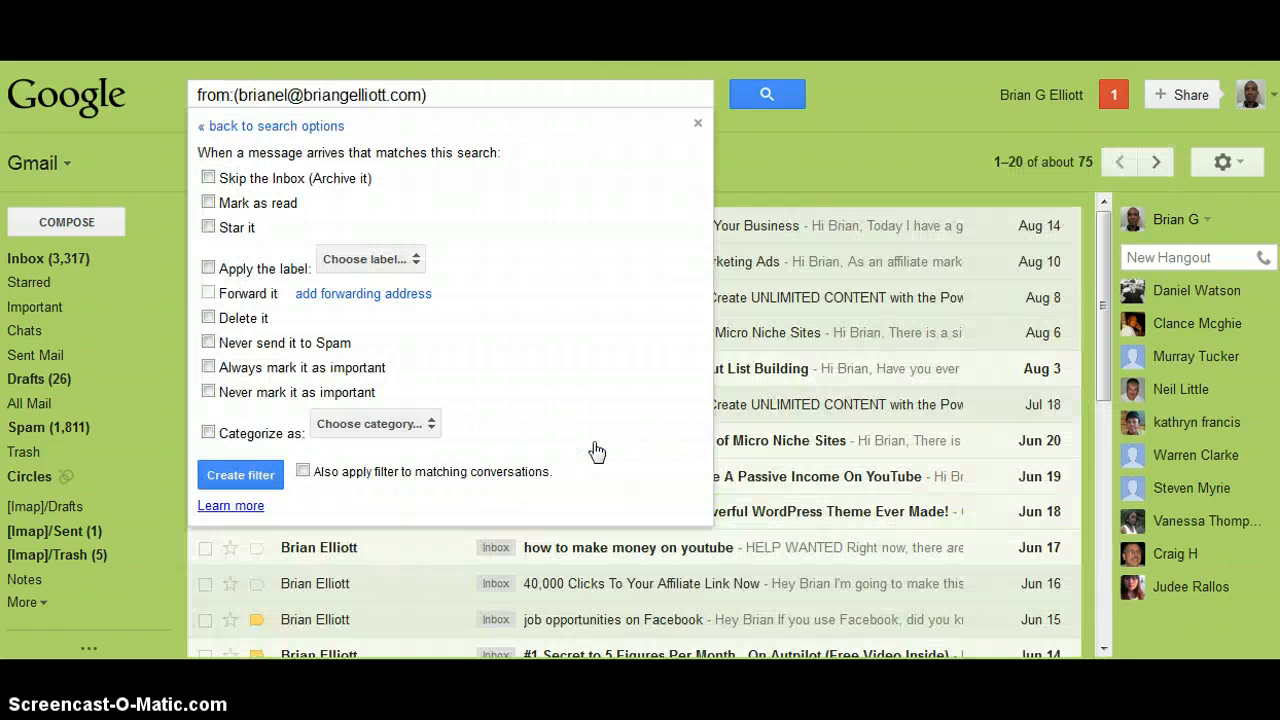
{"action": "mouse_move", "coordinate": [452, 238]}
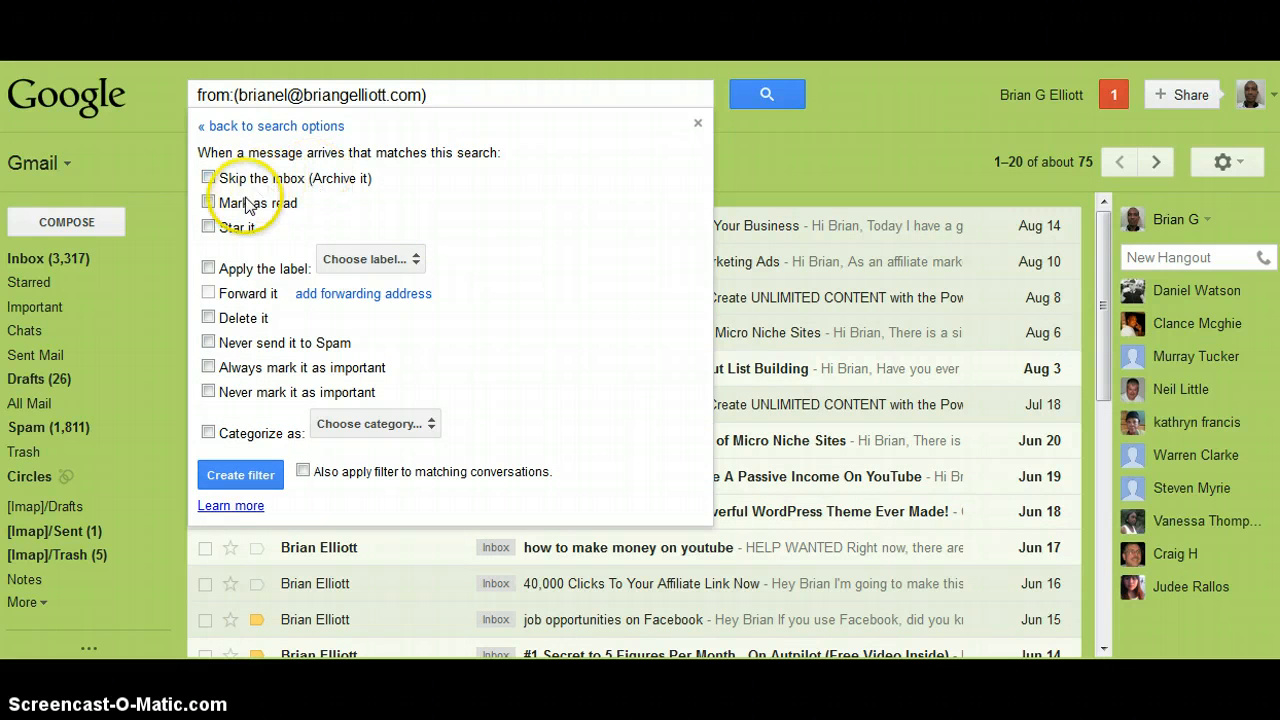
{"action": "left_click", "coordinate": [208, 342]}
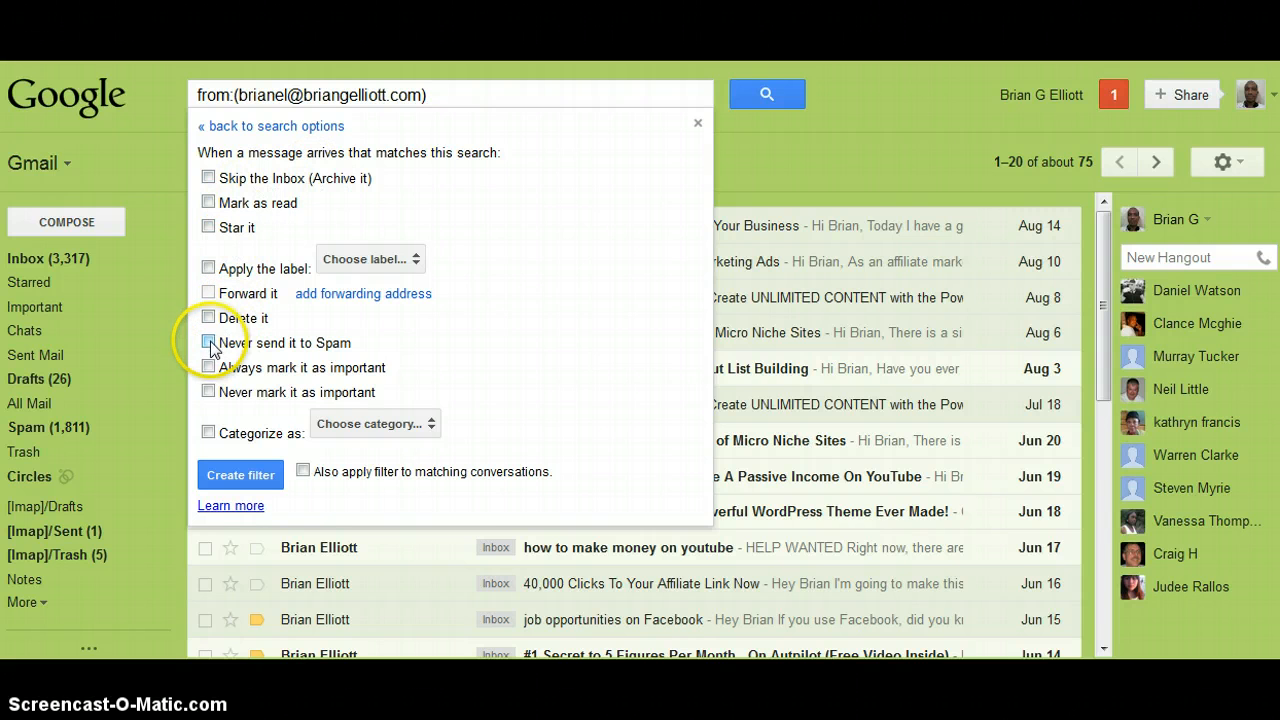
{"action": "left_click", "coordinate": [208, 343]}
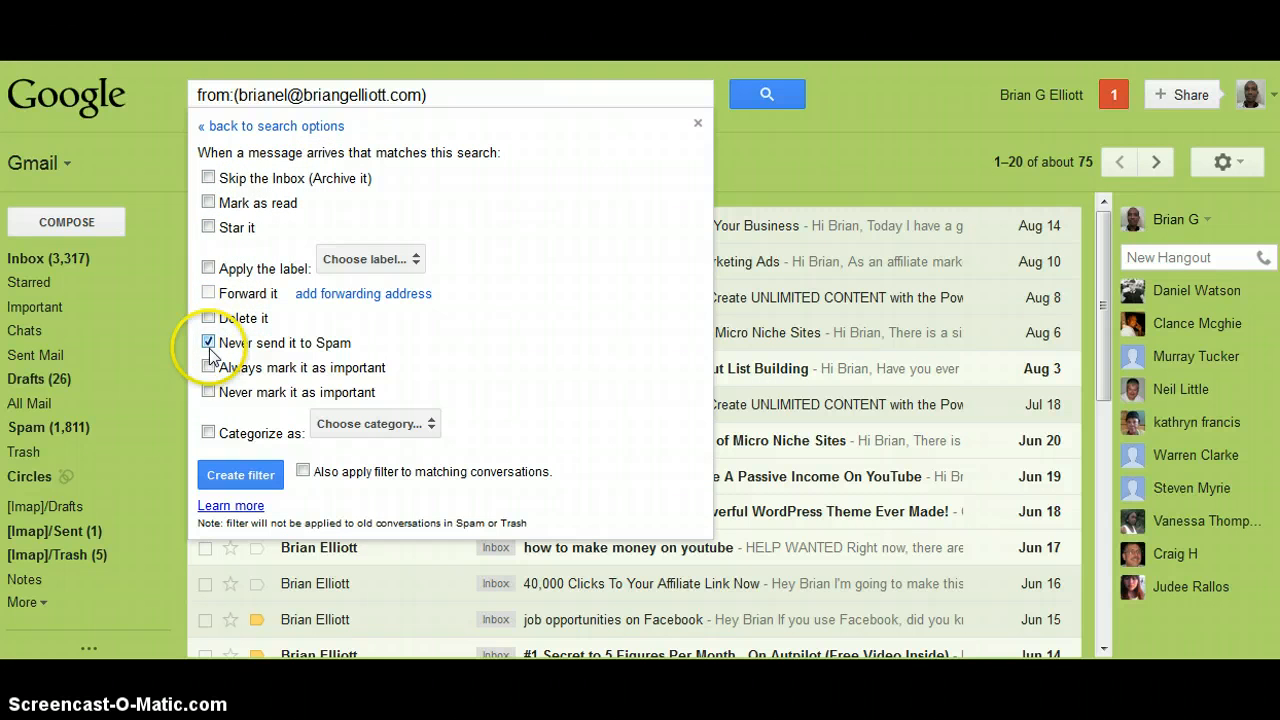
{"action": "left_click", "coordinate": [208, 368]}
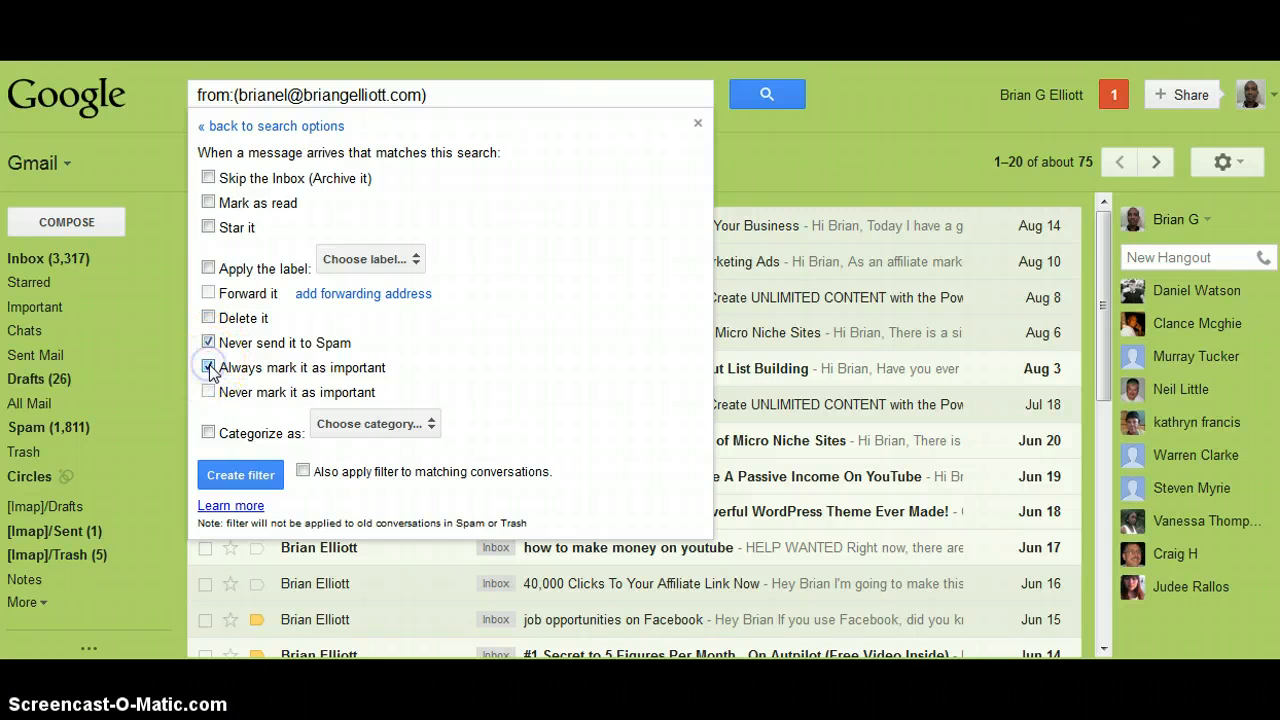
{"action": "left_click", "coordinate": [209, 367]}
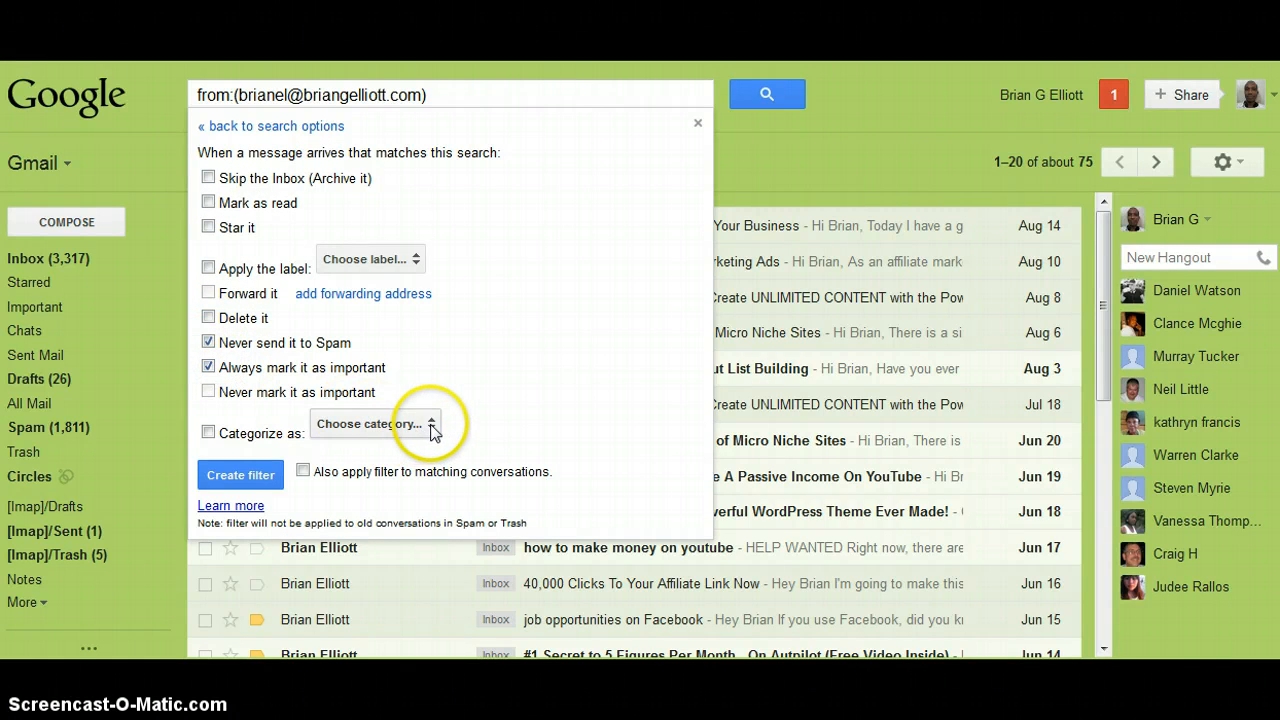
{"action": "left_click", "coordinate": [375, 423]}
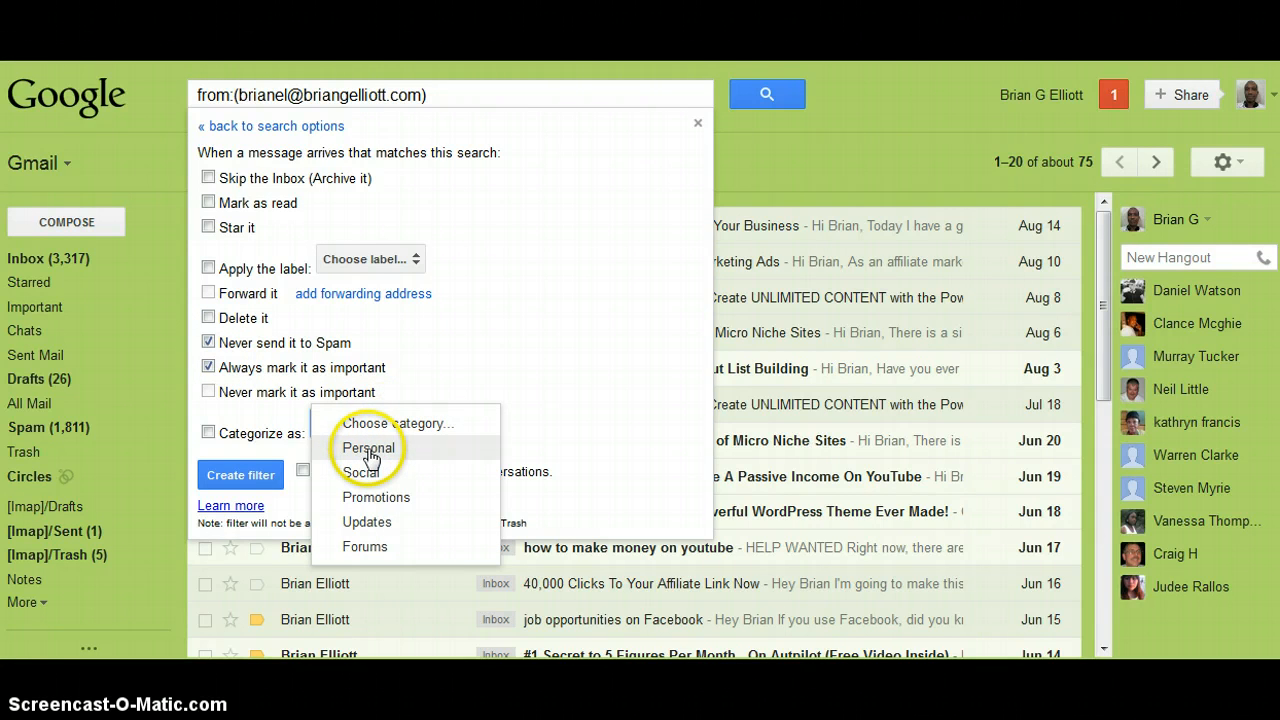
{"action": "left_click", "coordinate": [367, 447]}
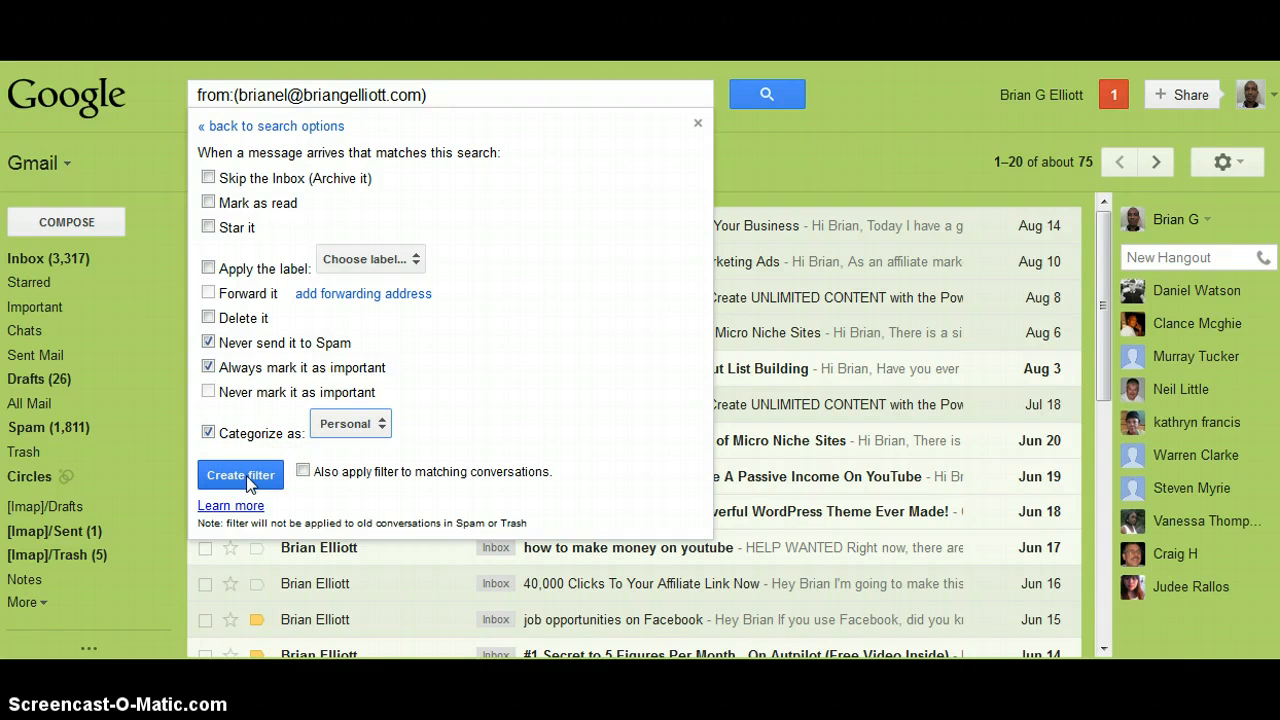
{"action": "left_click", "coordinate": [240, 474]}
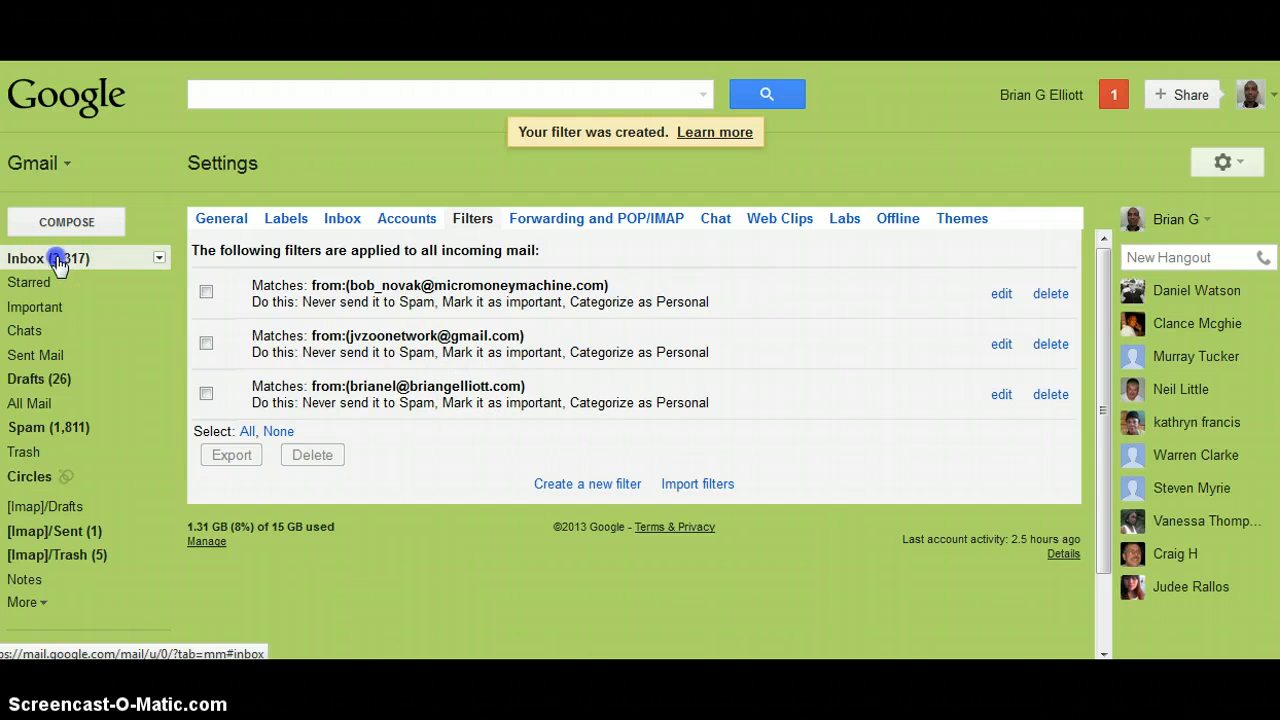
{"action": "left_click", "coordinate": [28, 258]}
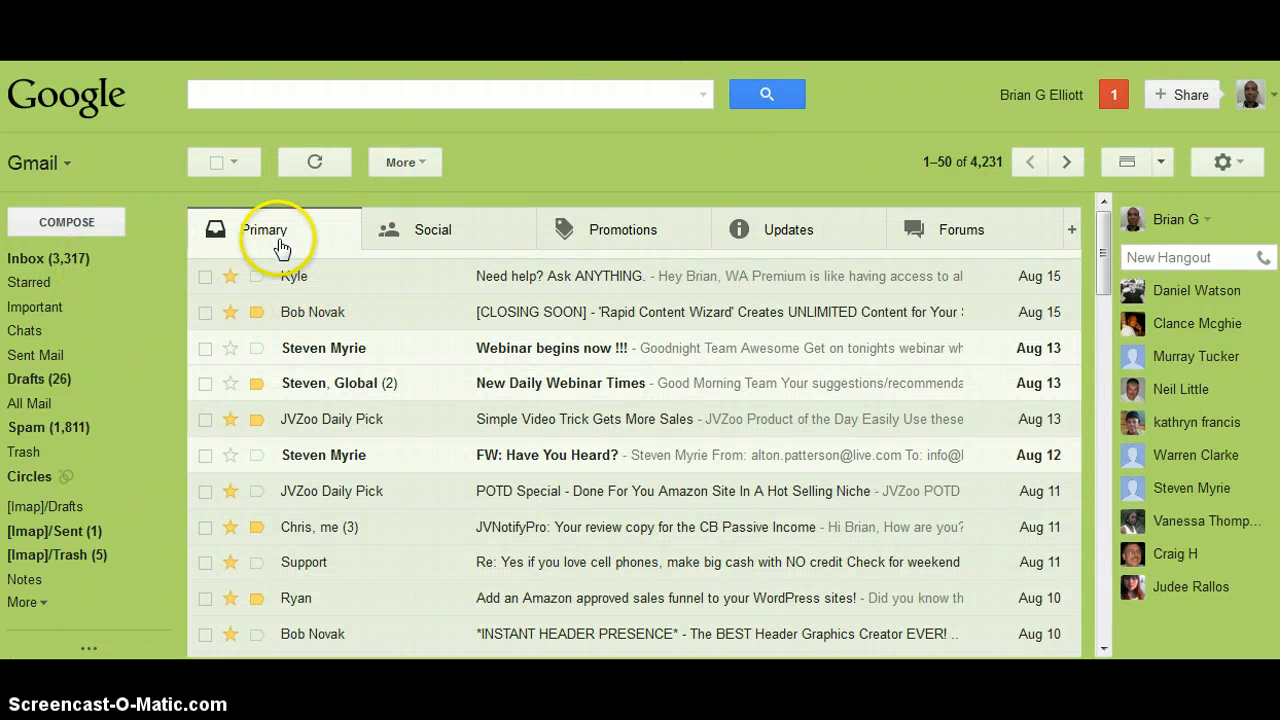
{"action": "mouse_move", "coordinate": [268, 240]}
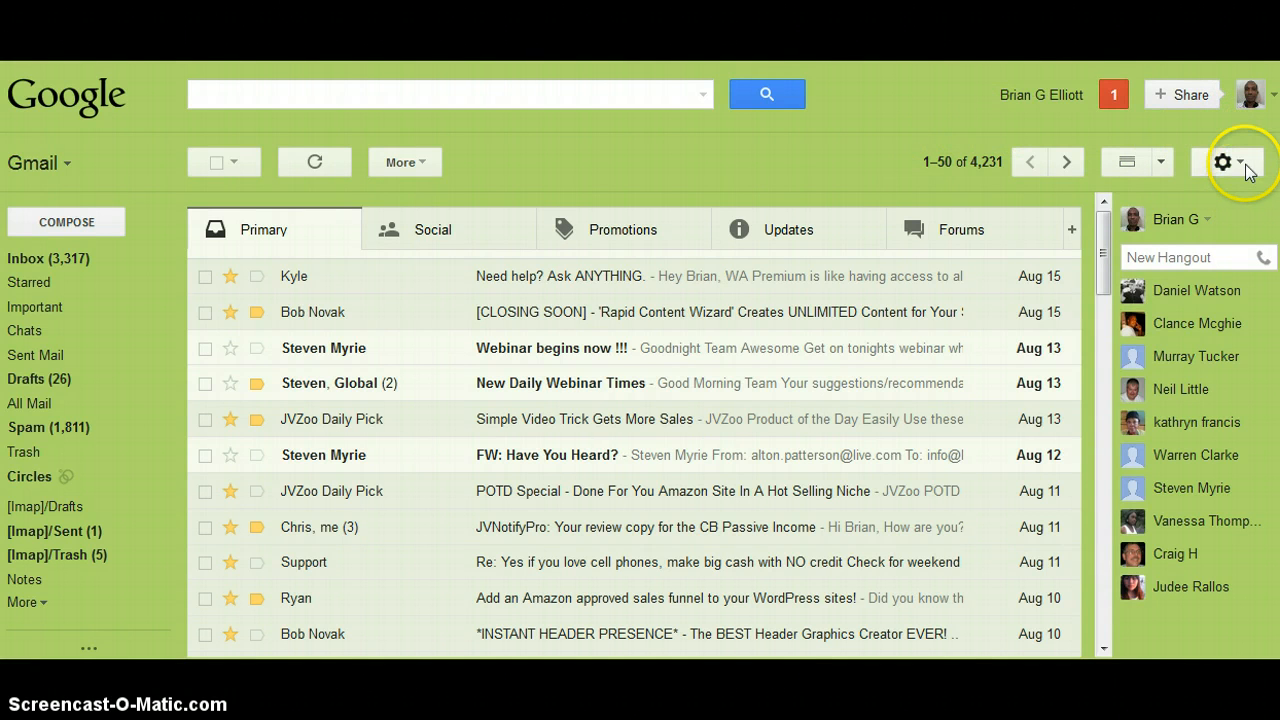
{"action": "left_click", "coordinate": [1229, 161]}
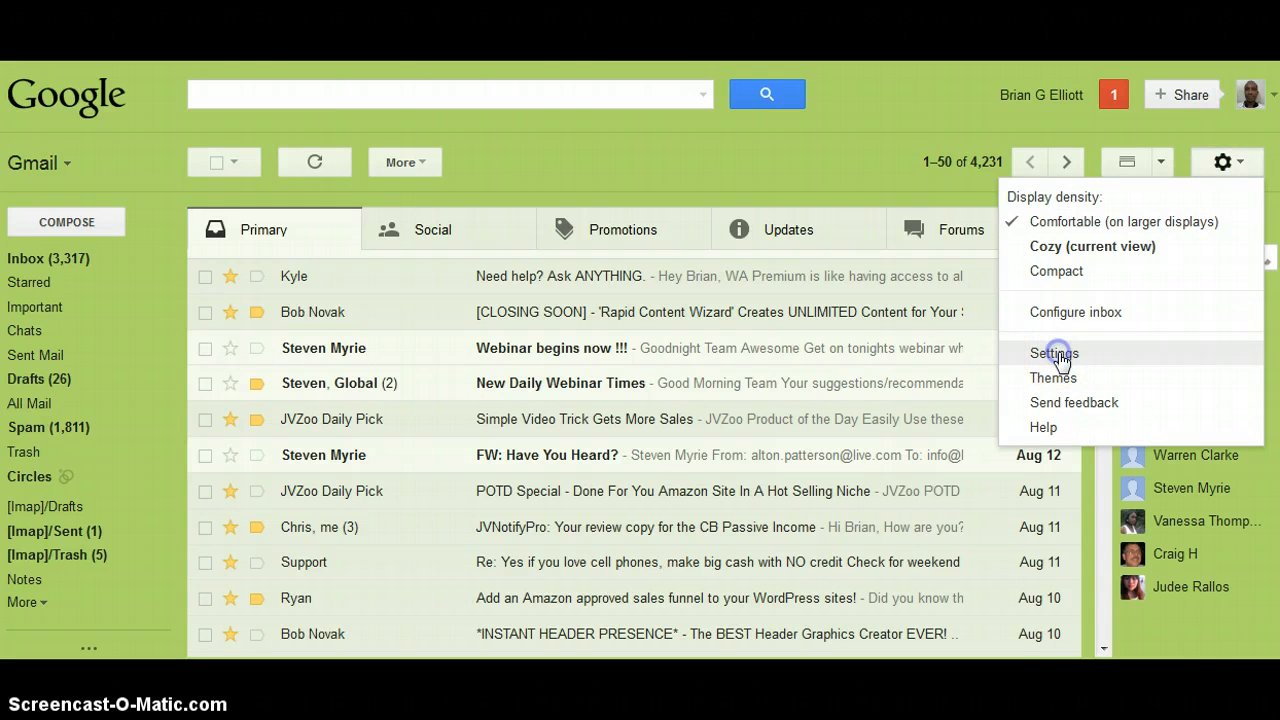
{"action": "left_click", "coordinate": [1053, 353]}
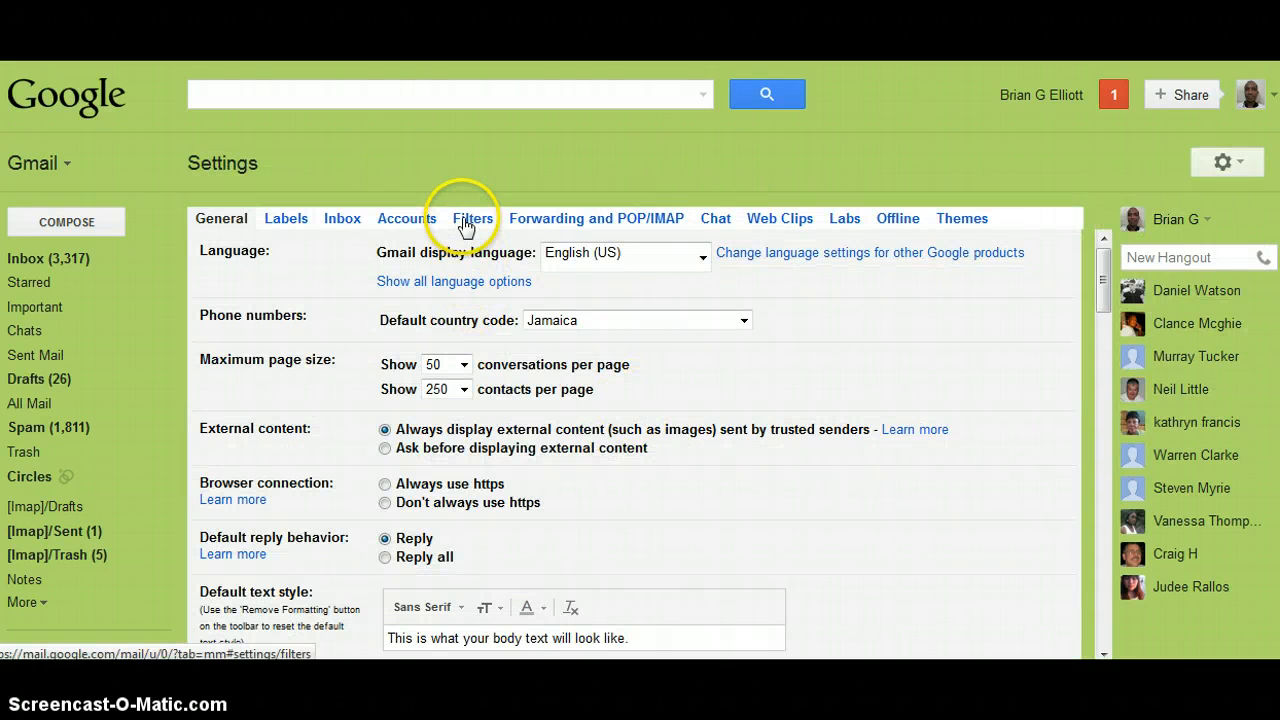
{"action": "left_click", "coordinate": [472, 218]}
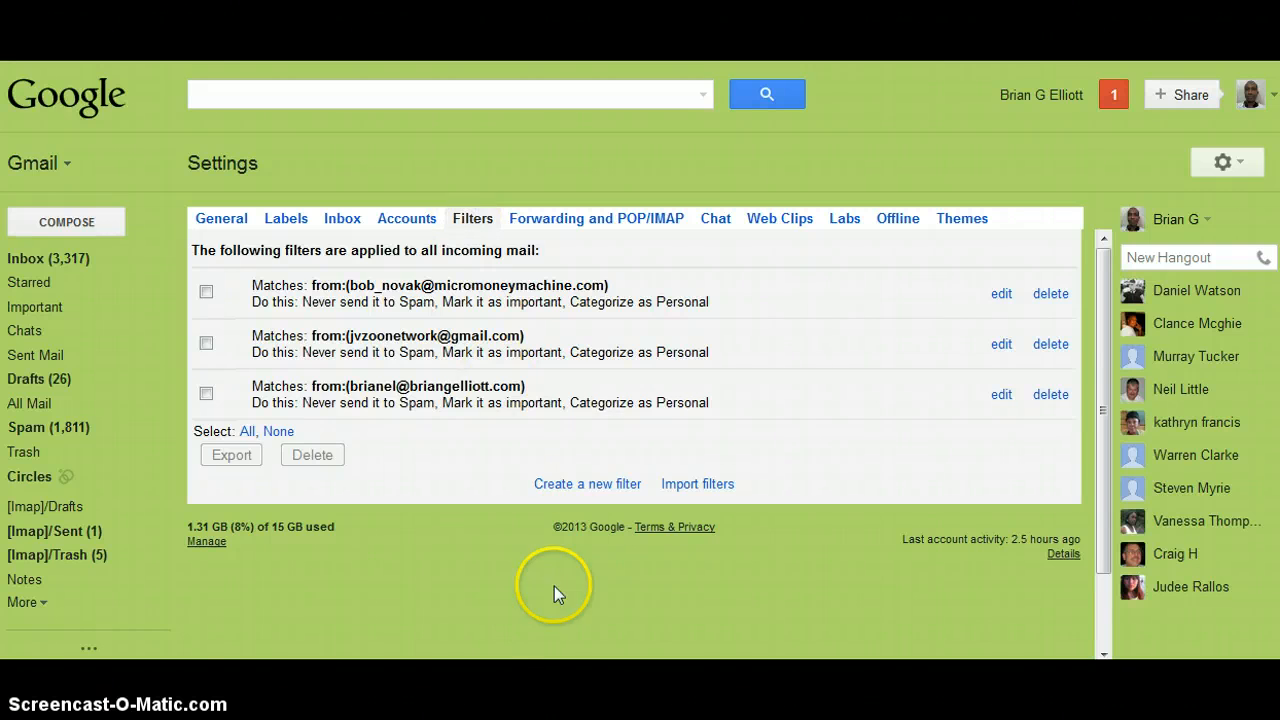
- Start another new filter with a 'dejib…' Gmail address as the sender
{"action": "left_click", "coordinate": [587, 483]}
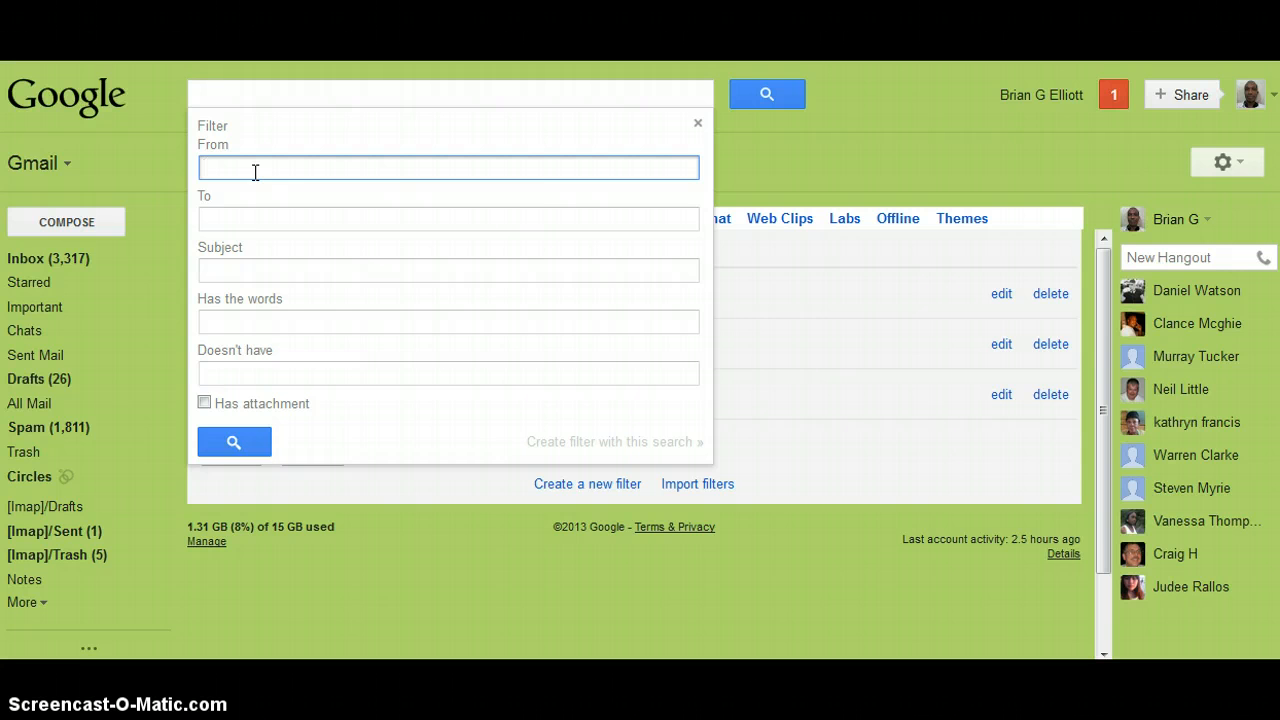
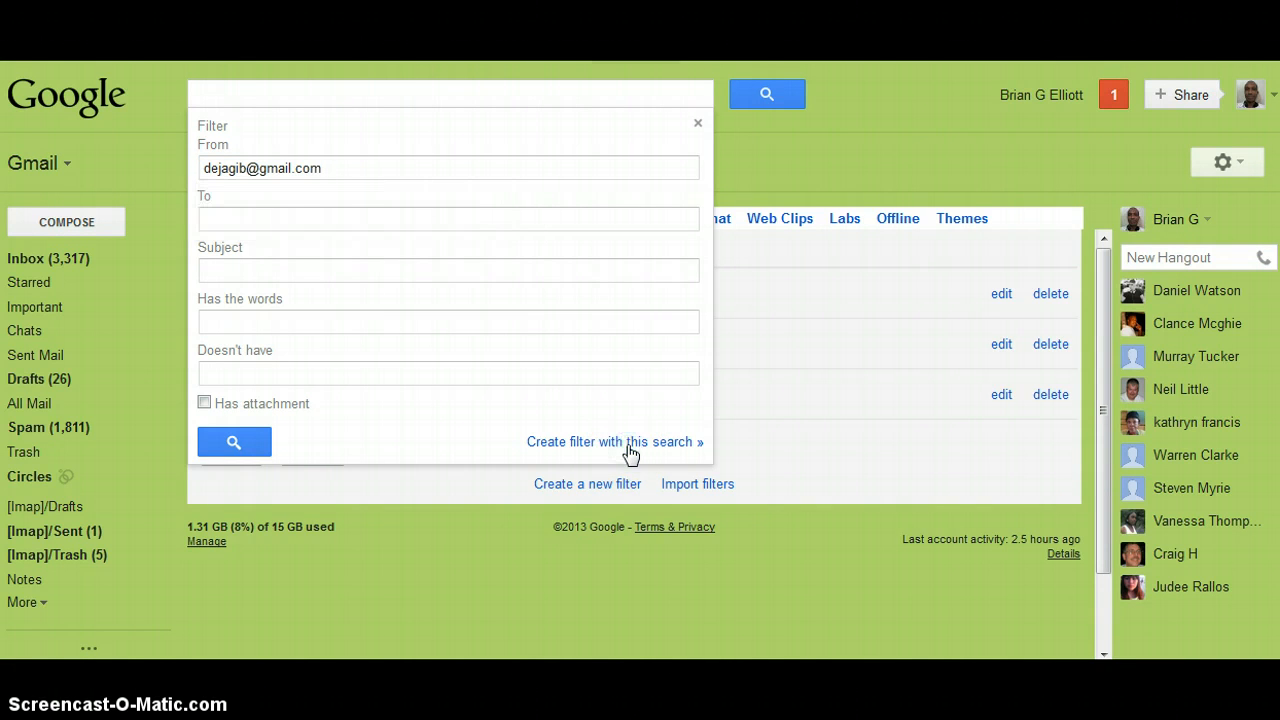
- Build the filter from the search: never Spam, always important, categorize as Personal, then save
{"action": "left_click", "coordinate": [611, 441]}
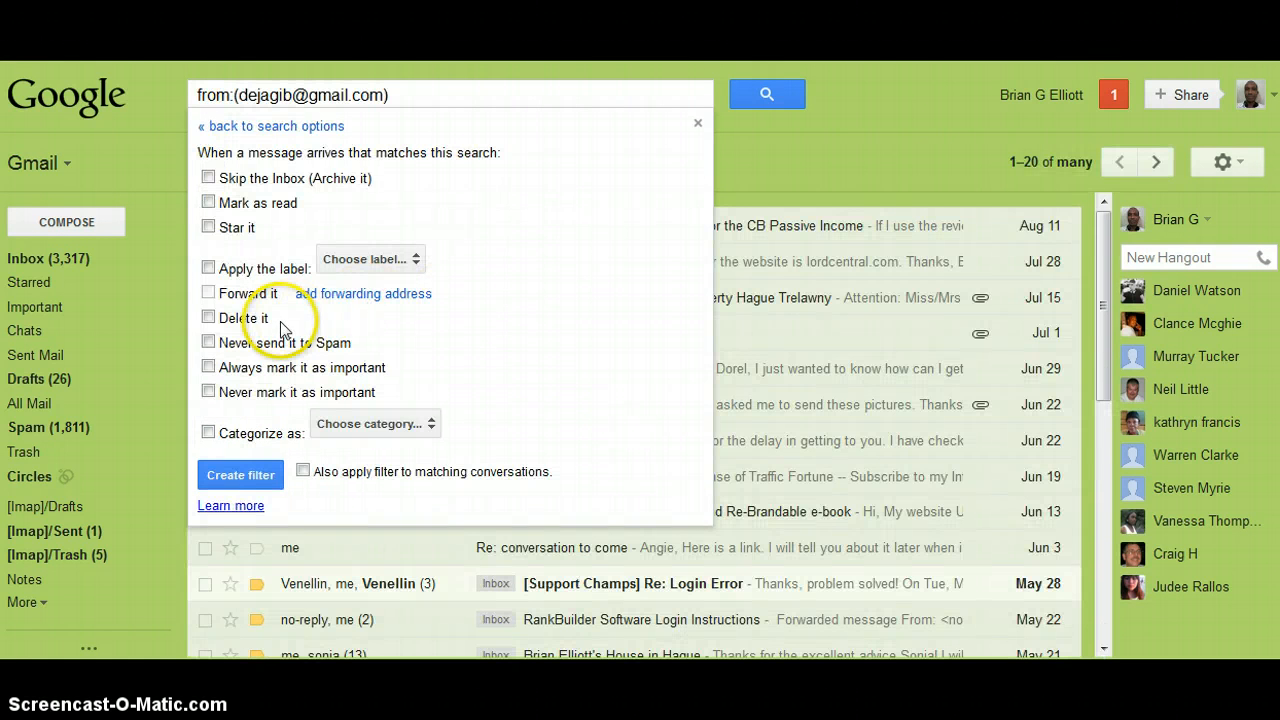
{"action": "left_click", "coordinate": [208, 343]}
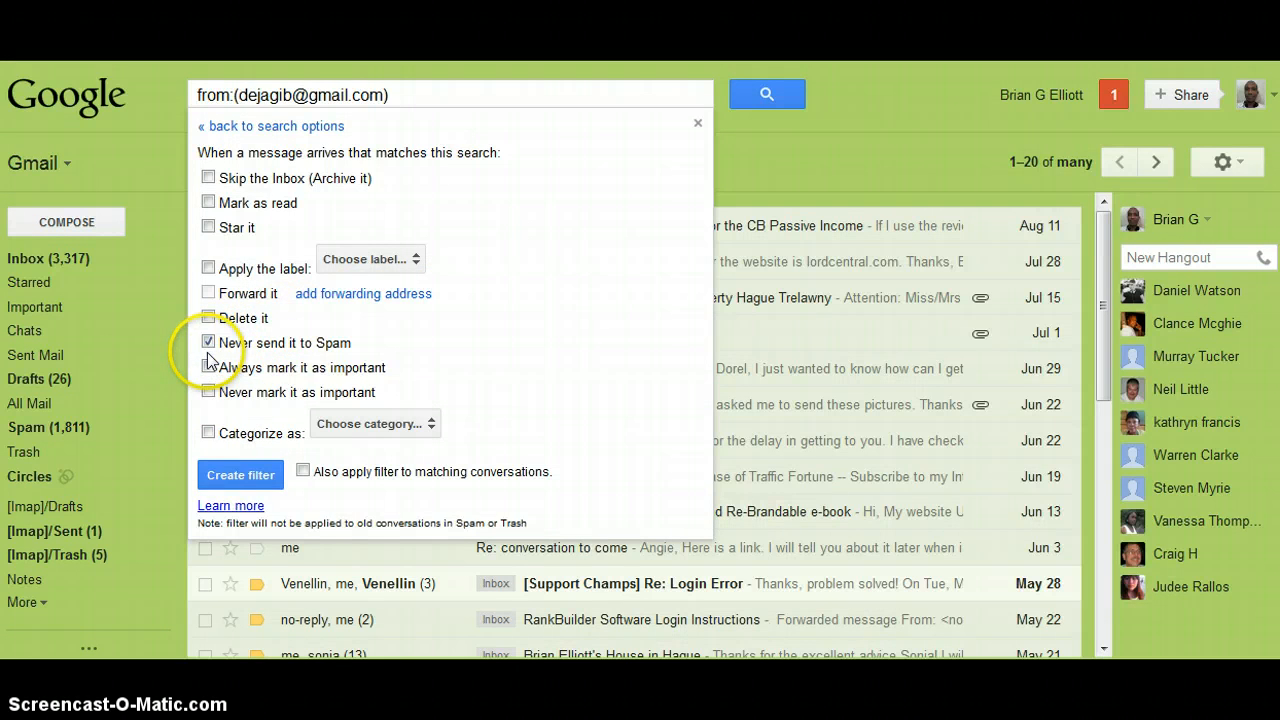
{"action": "left_click", "coordinate": [208, 367]}
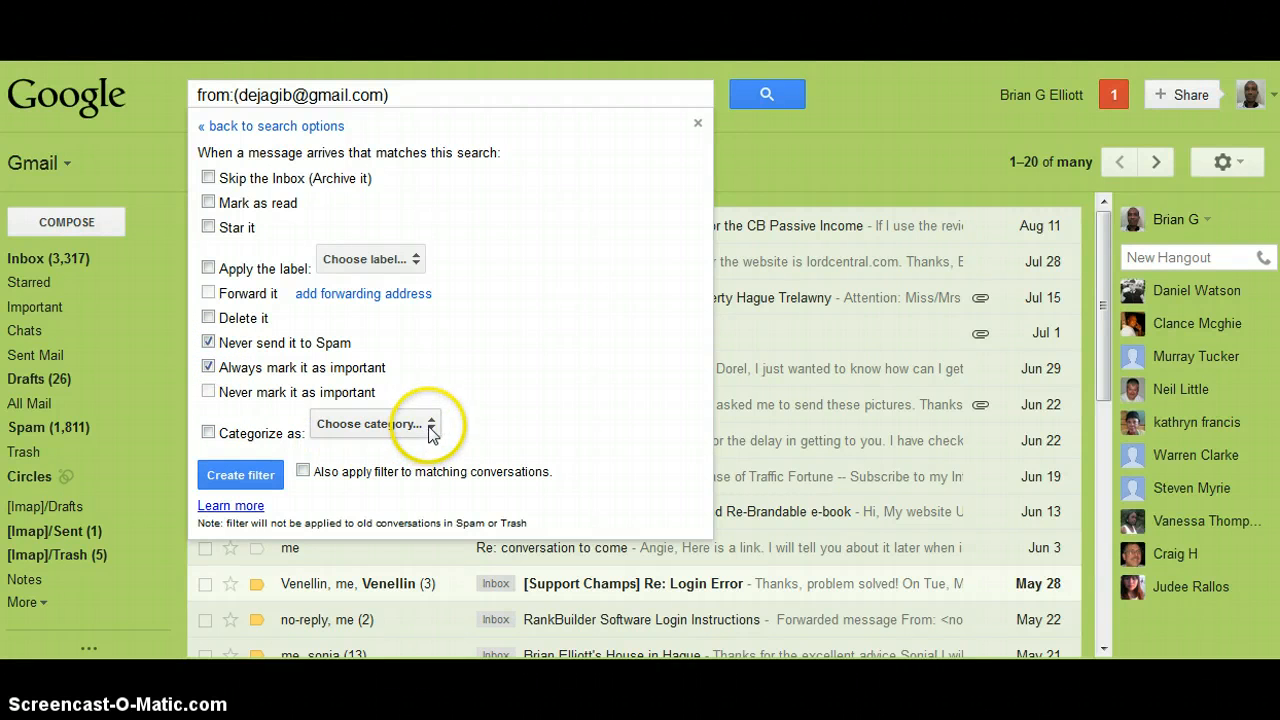
{"action": "left_click", "coordinate": [208, 432]}
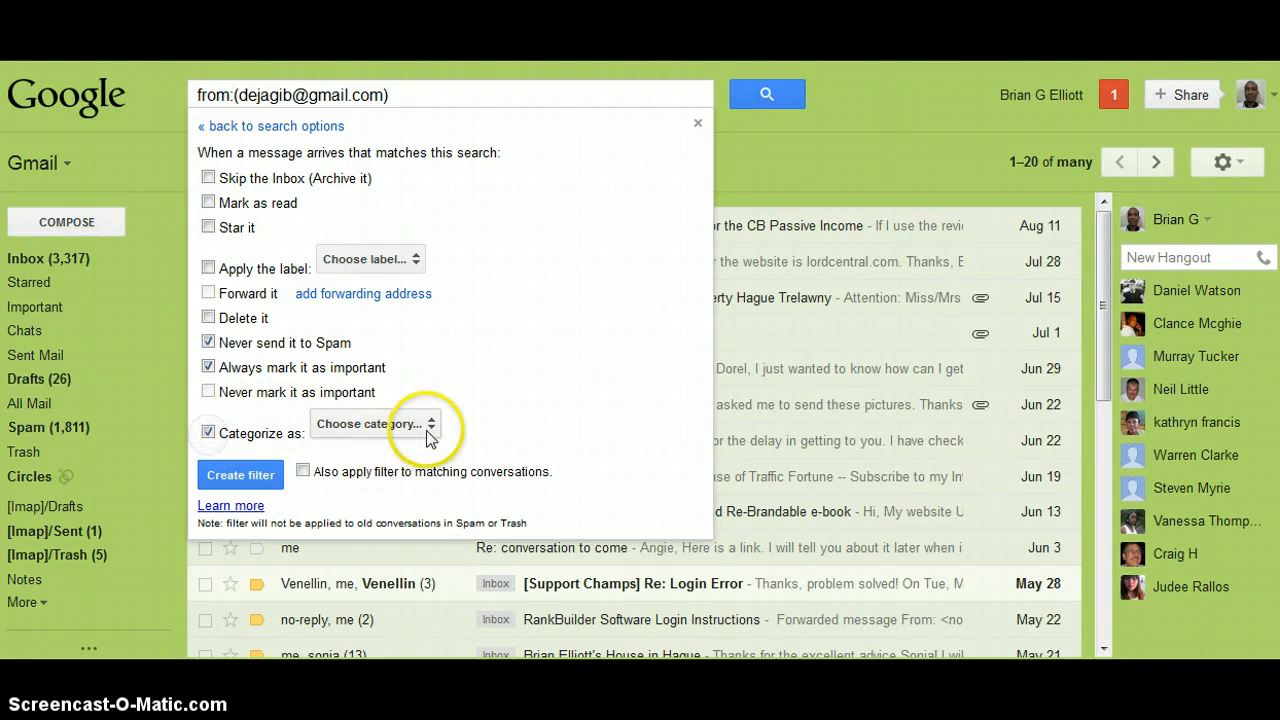
{"action": "left_click", "coordinate": [375, 423]}
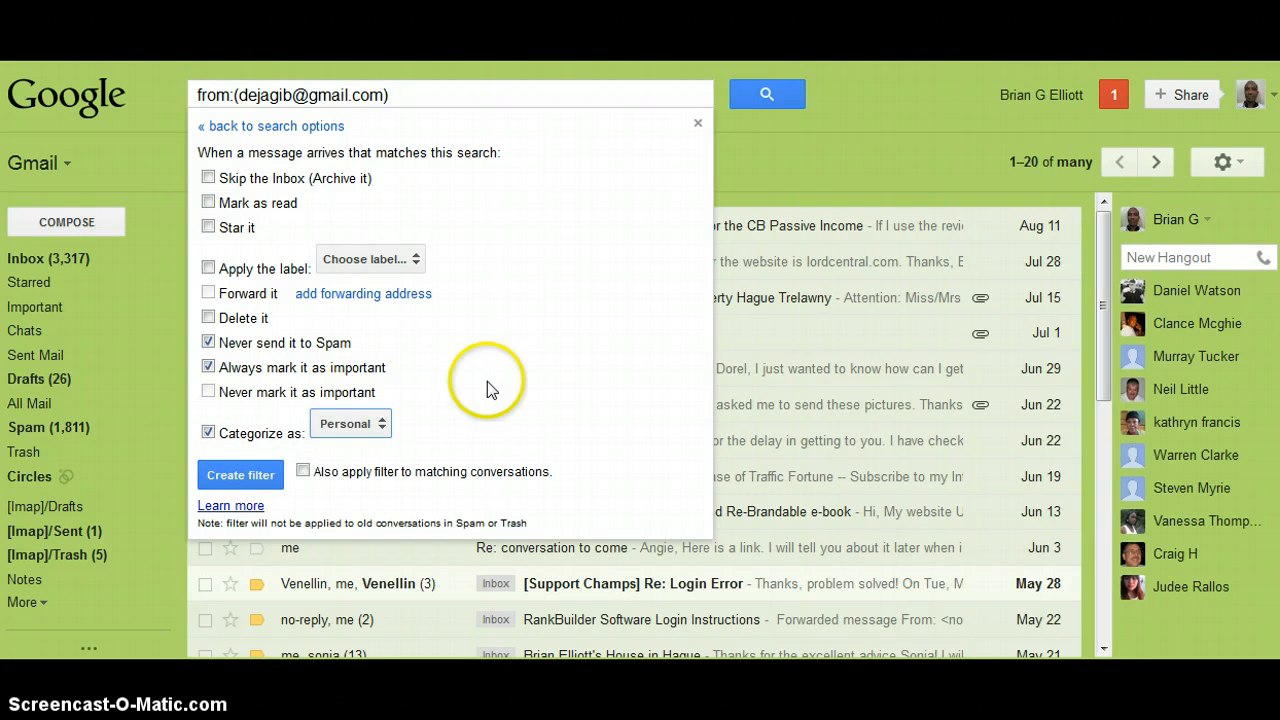
{"action": "left_click", "coordinate": [240, 474]}
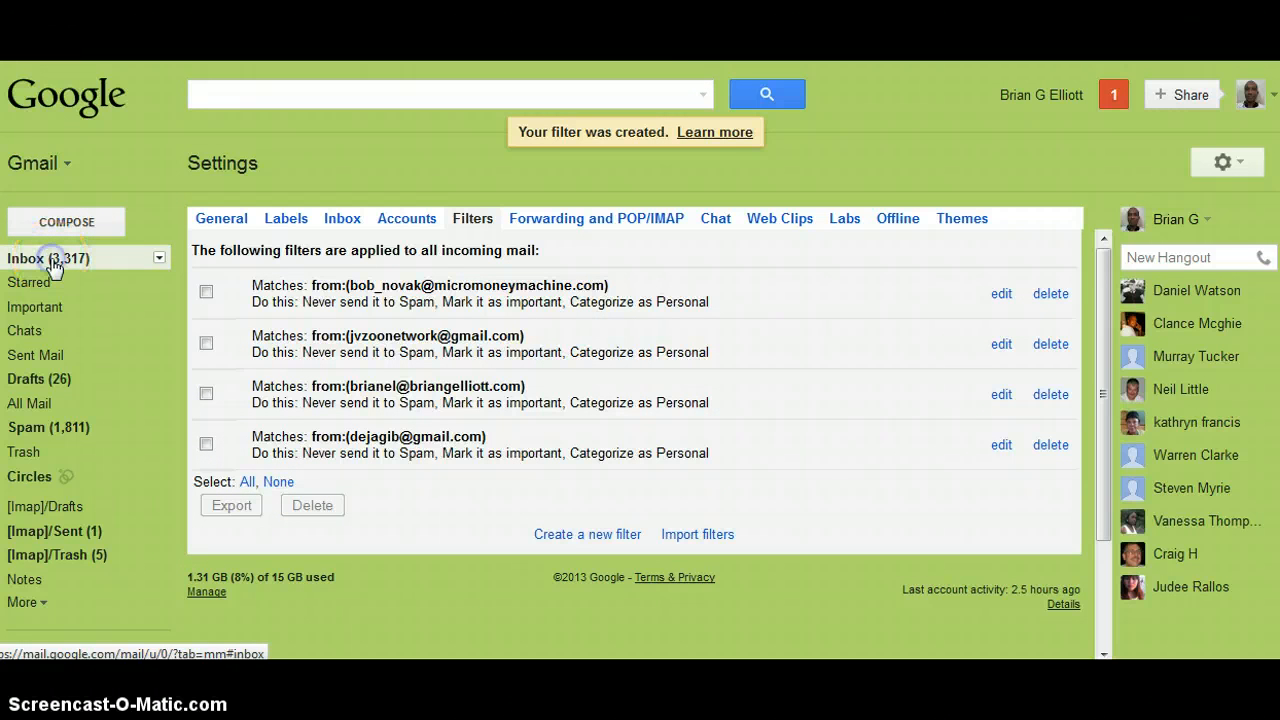
- Return to the inbox and scroll through the Promotions category emails
{"action": "left_click", "coordinate": [25, 258]}
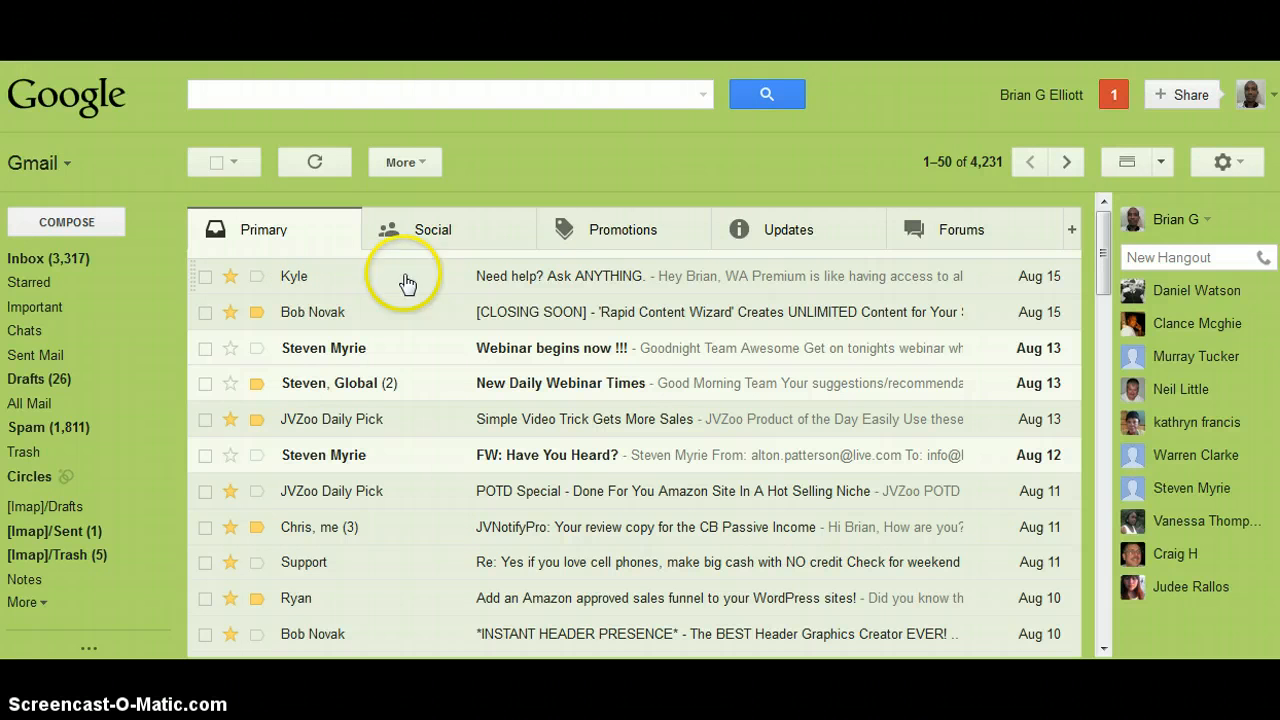
{"action": "mouse_move", "coordinate": [700, 298]}
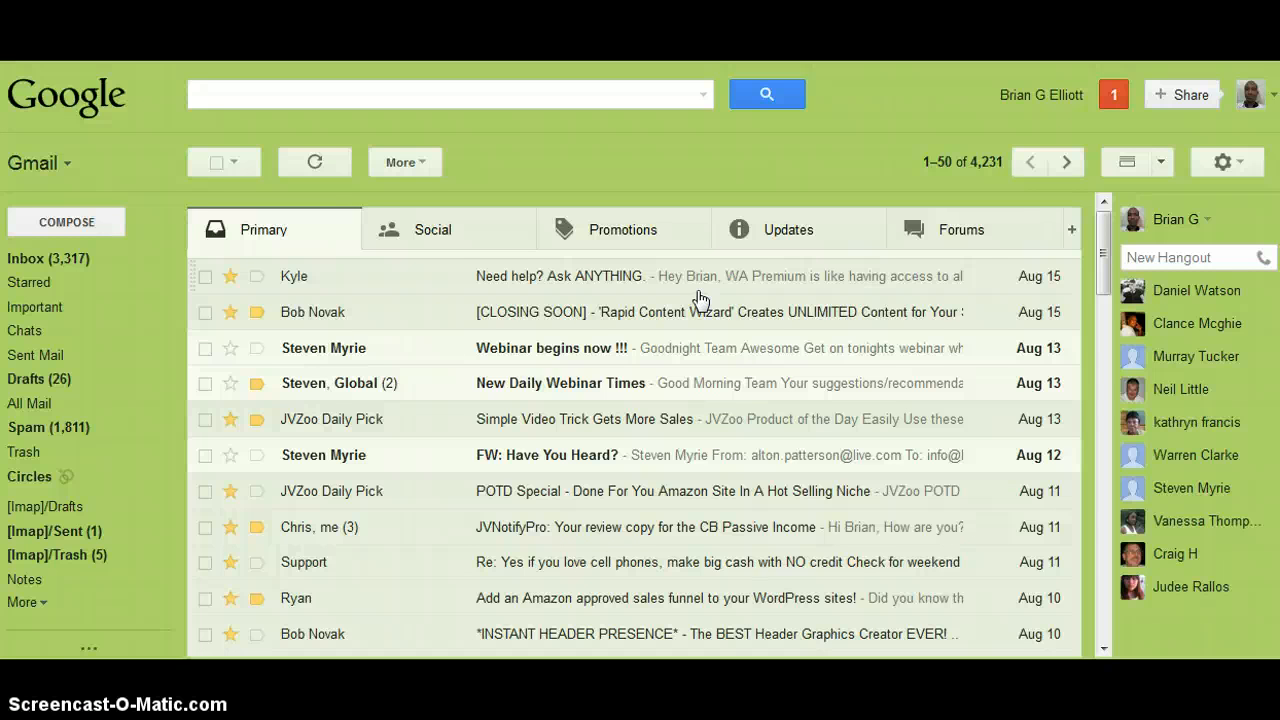
{"action": "mouse_move", "coordinate": [630, 229]}
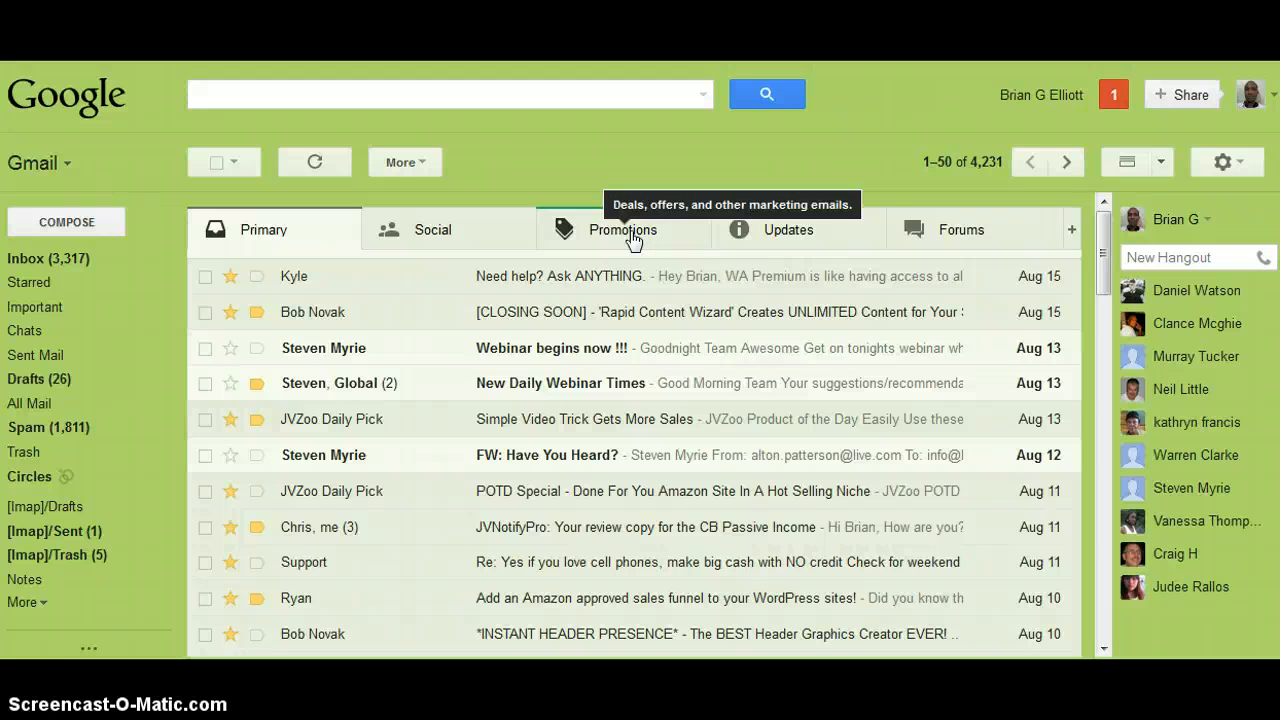
{"action": "left_click", "coordinate": [622, 229]}
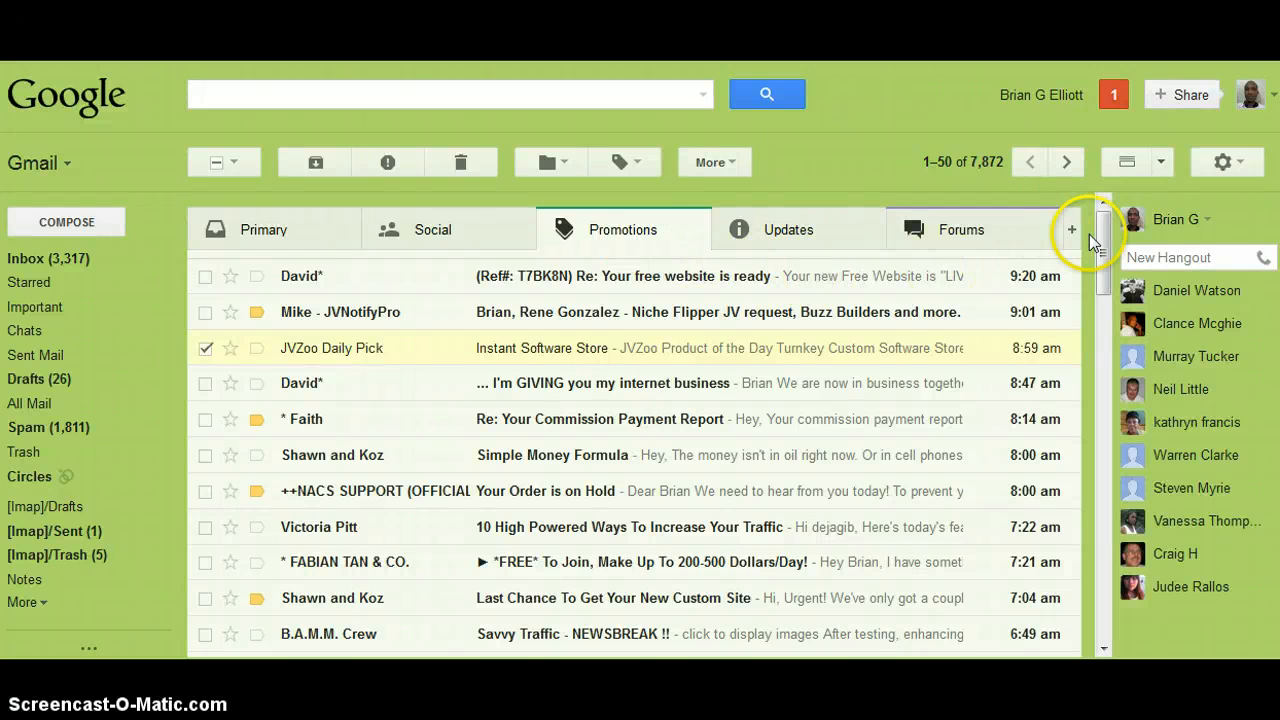
{"action": "scroll", "scroll_direction": "down", "scroll_amount": 3}
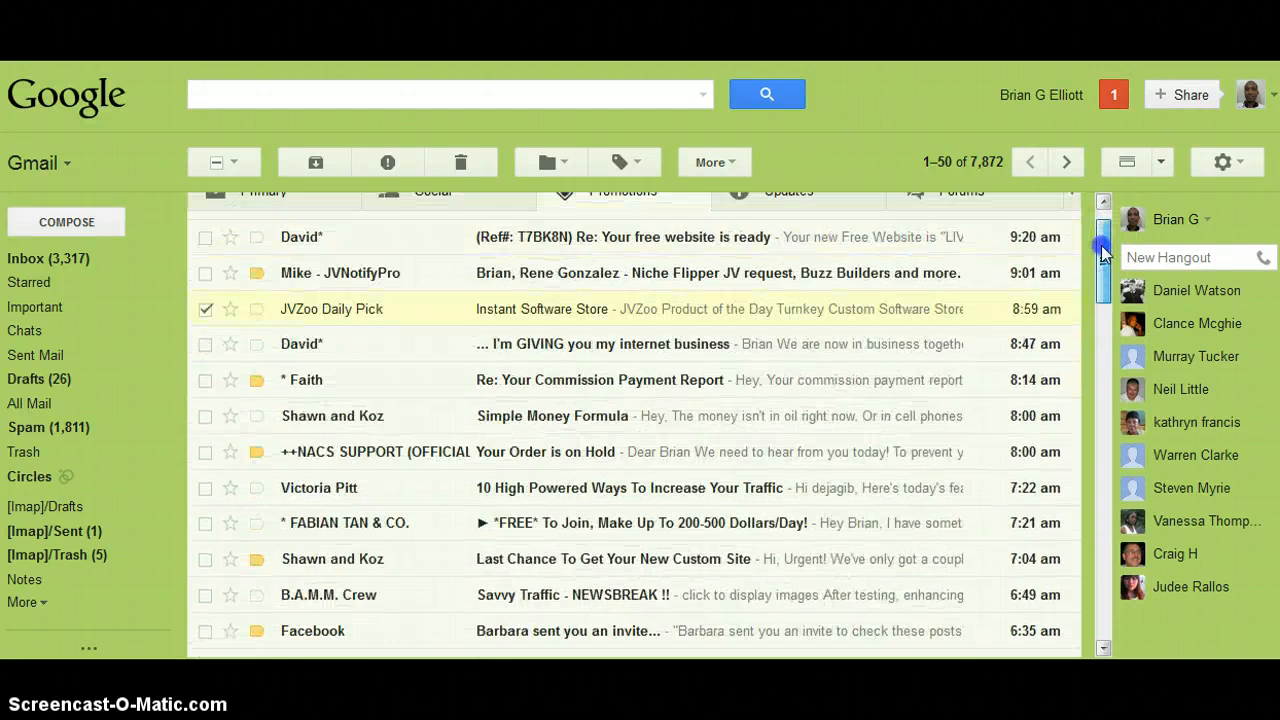
{"action": "mouse_move", "coordinate": [264, 229]}
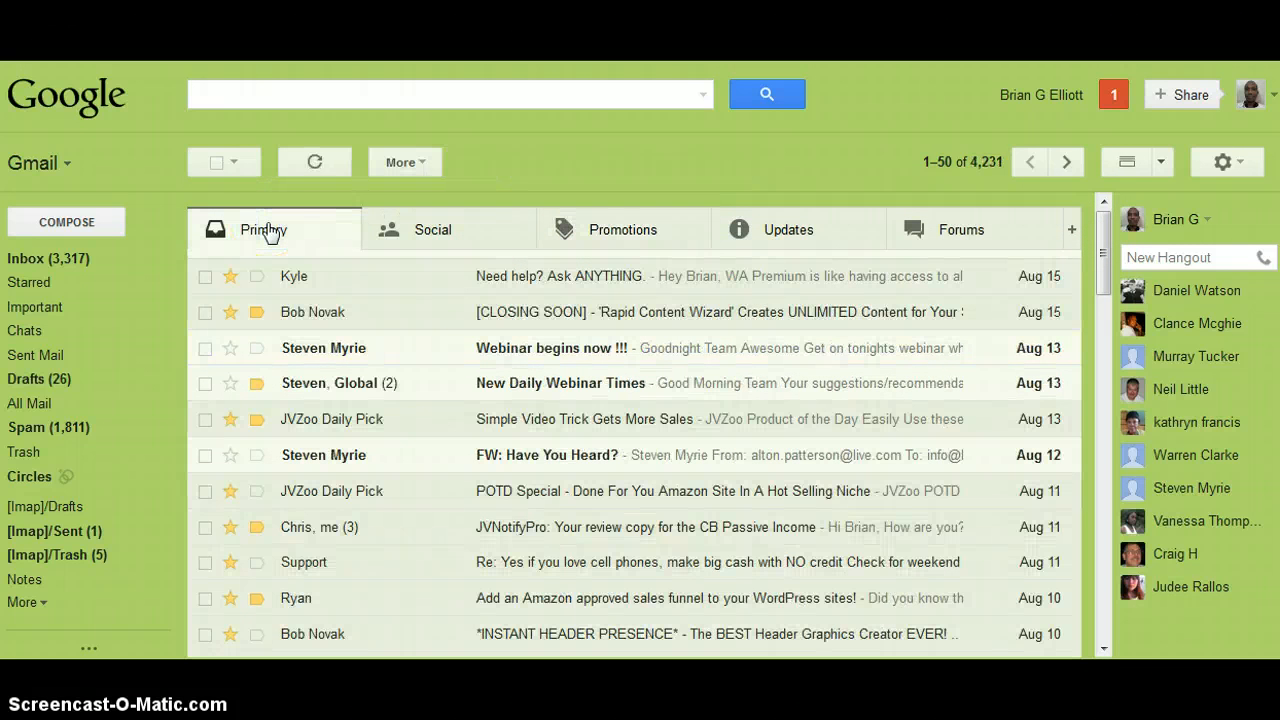
{"action": "mouse_move", "coordinate": [263, 230]}
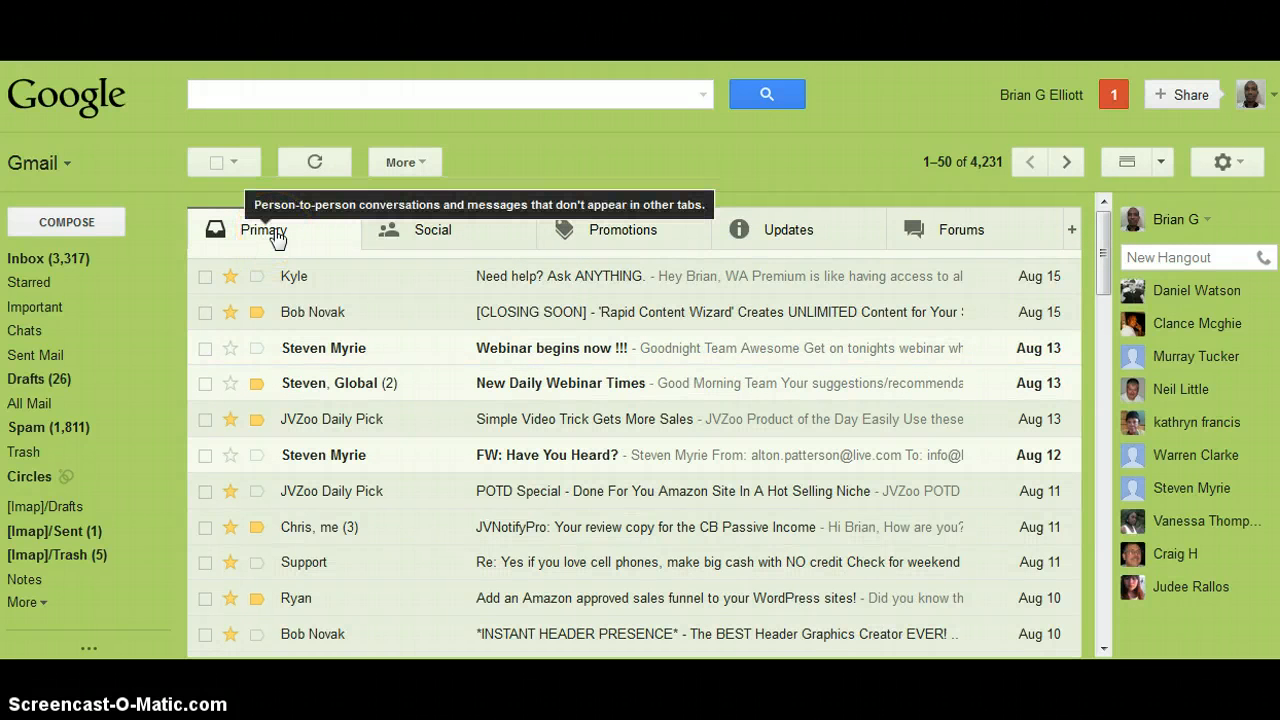